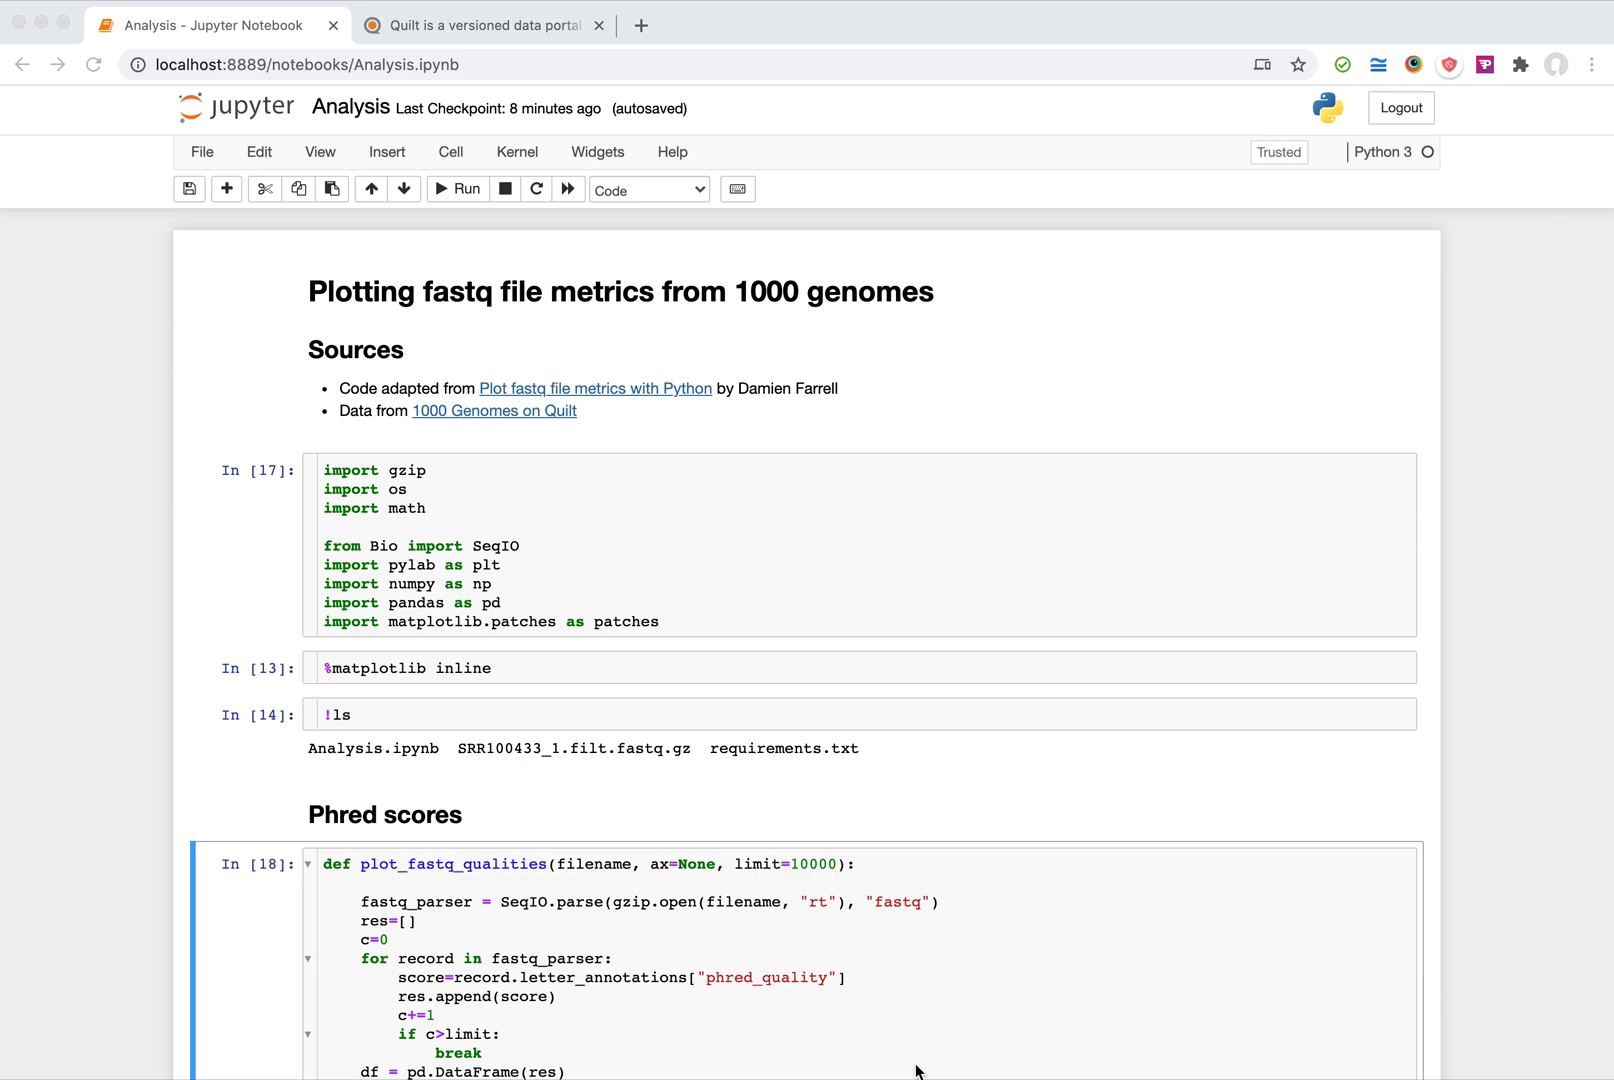
pyautogui.moveTo(908, 740)
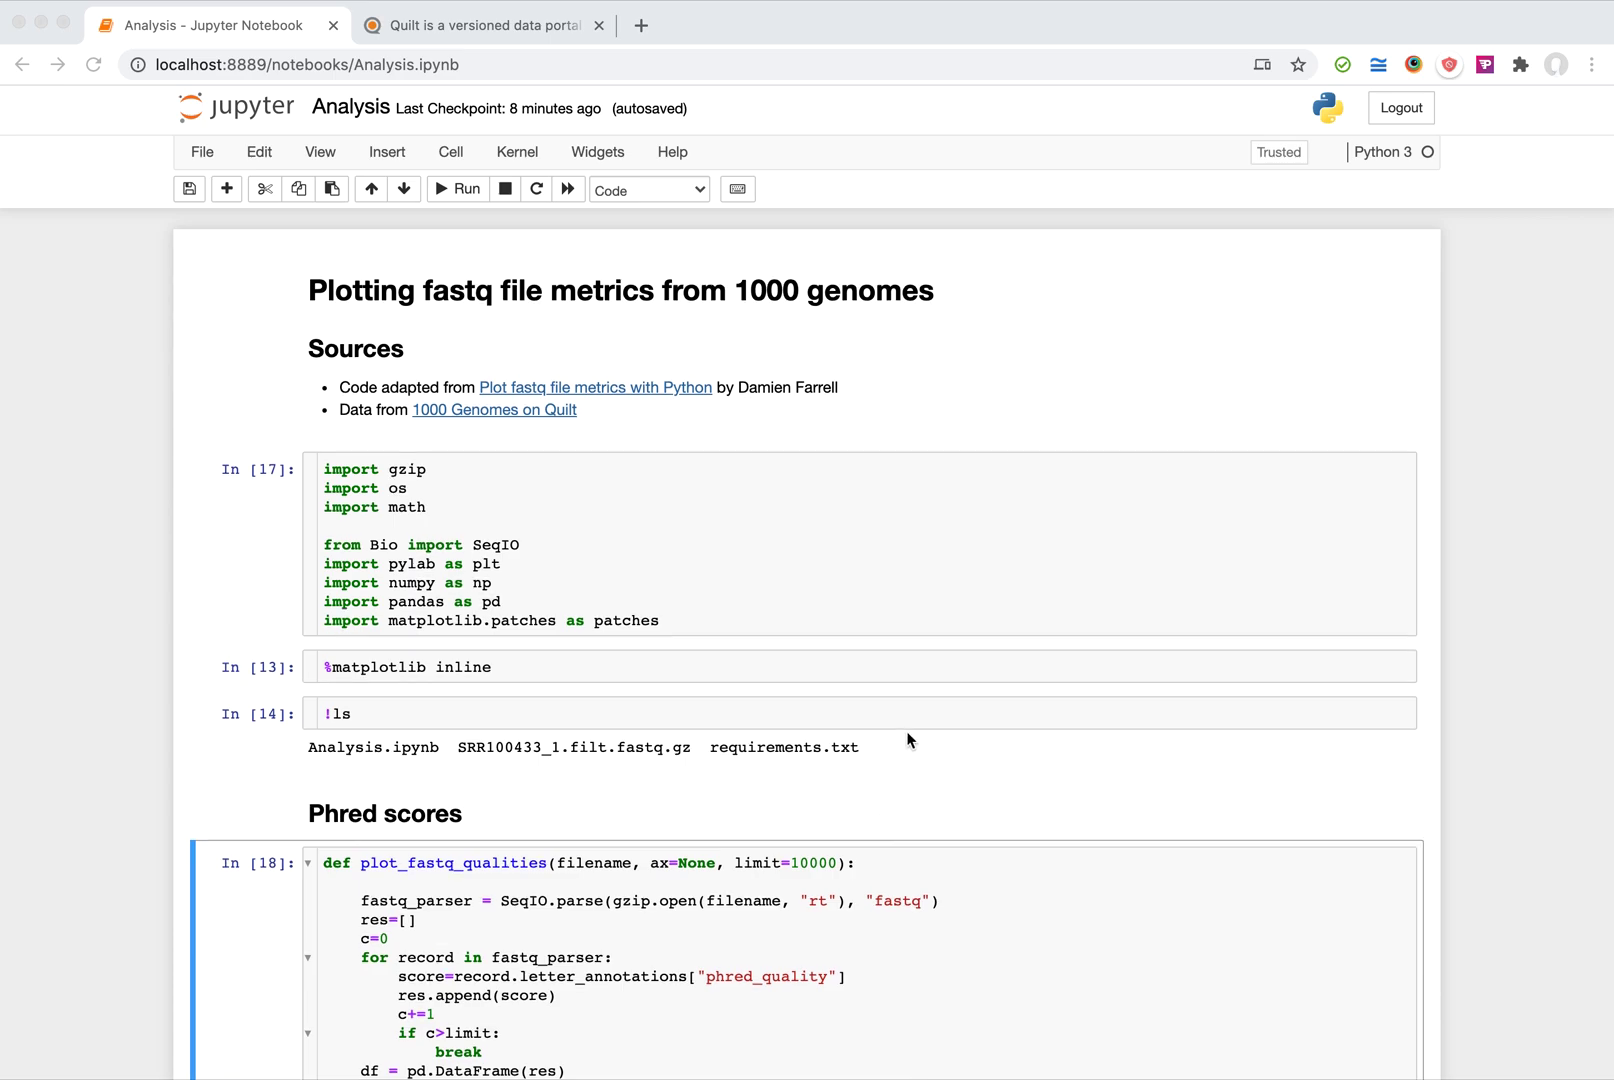
# Scroll through Analysis.ipynb to reveal the phred quality and GC content plots.
pyautogui.scroll(-3)
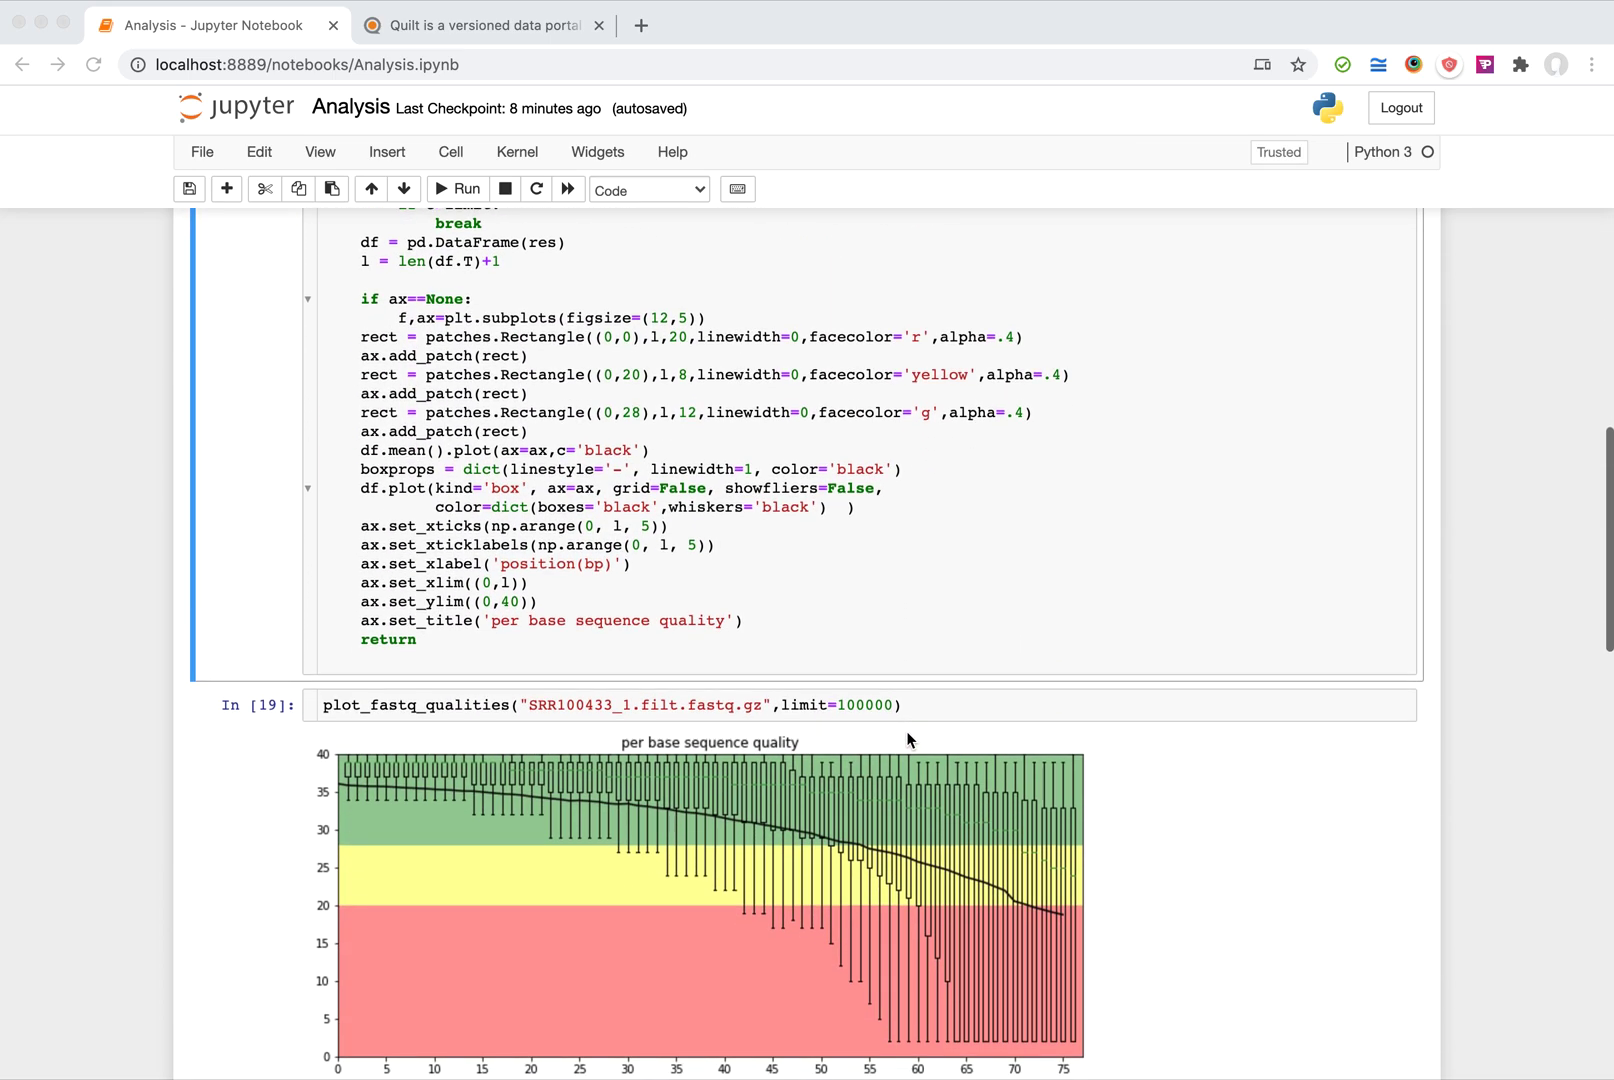
pyautogui.scroll(-3)
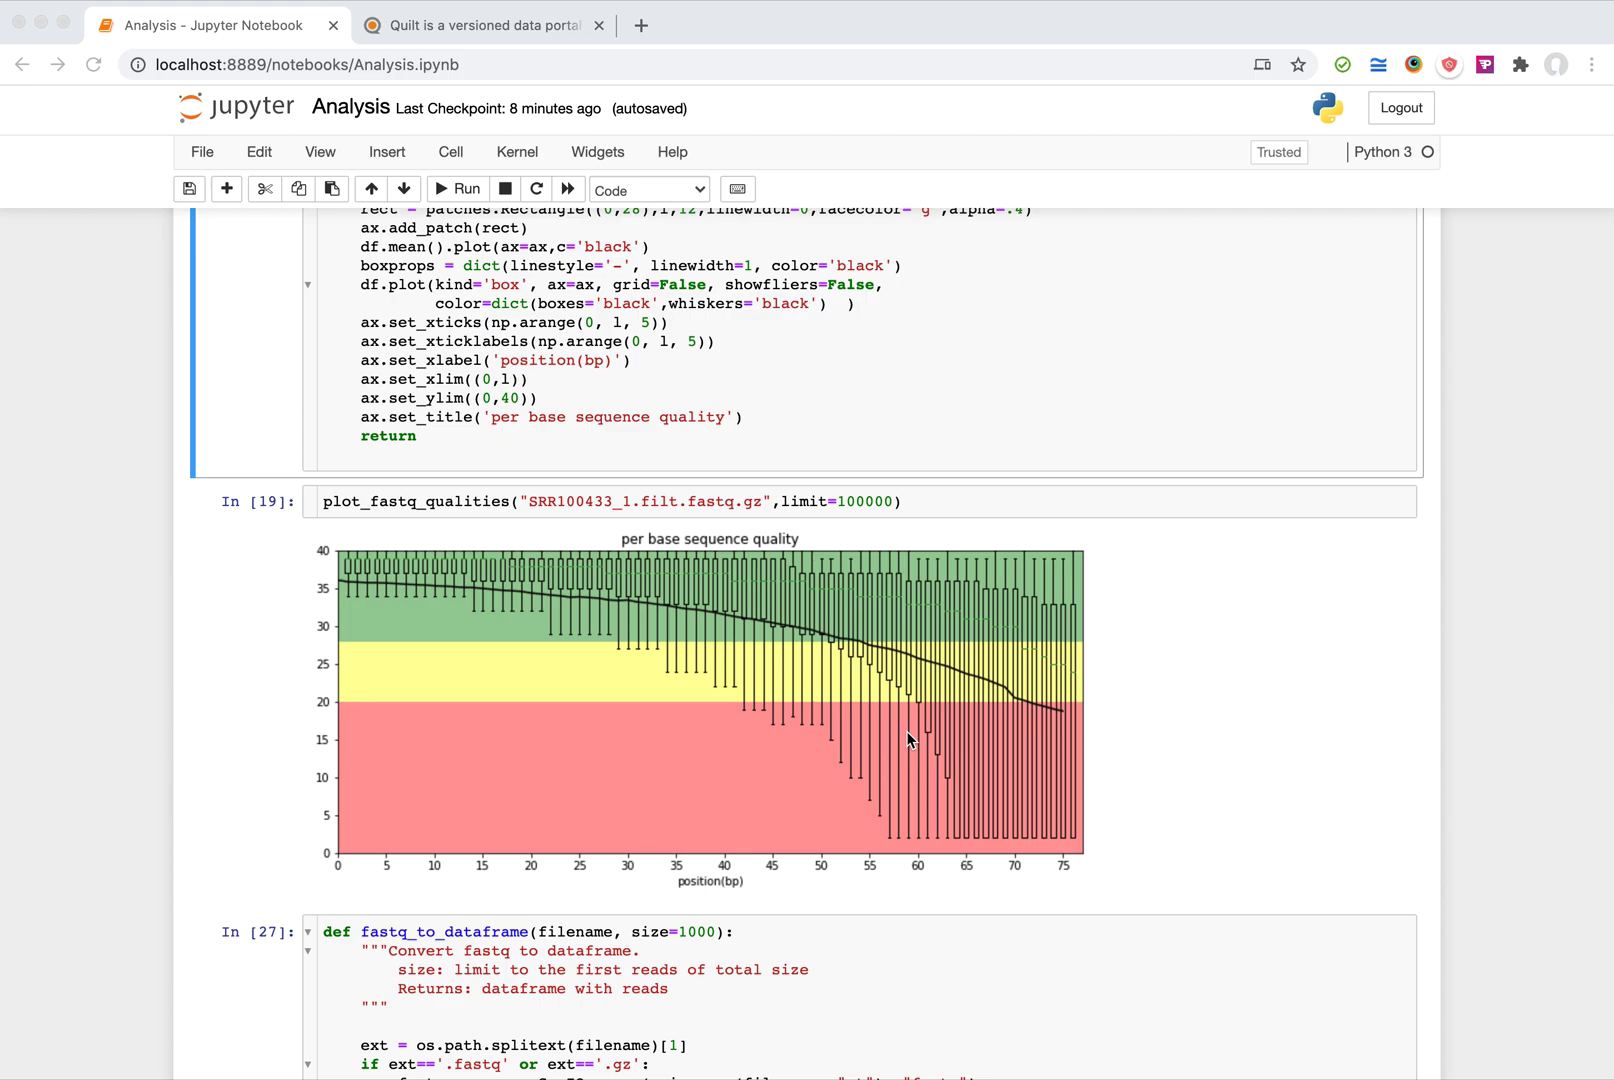
pyautogui.scroll(-3)
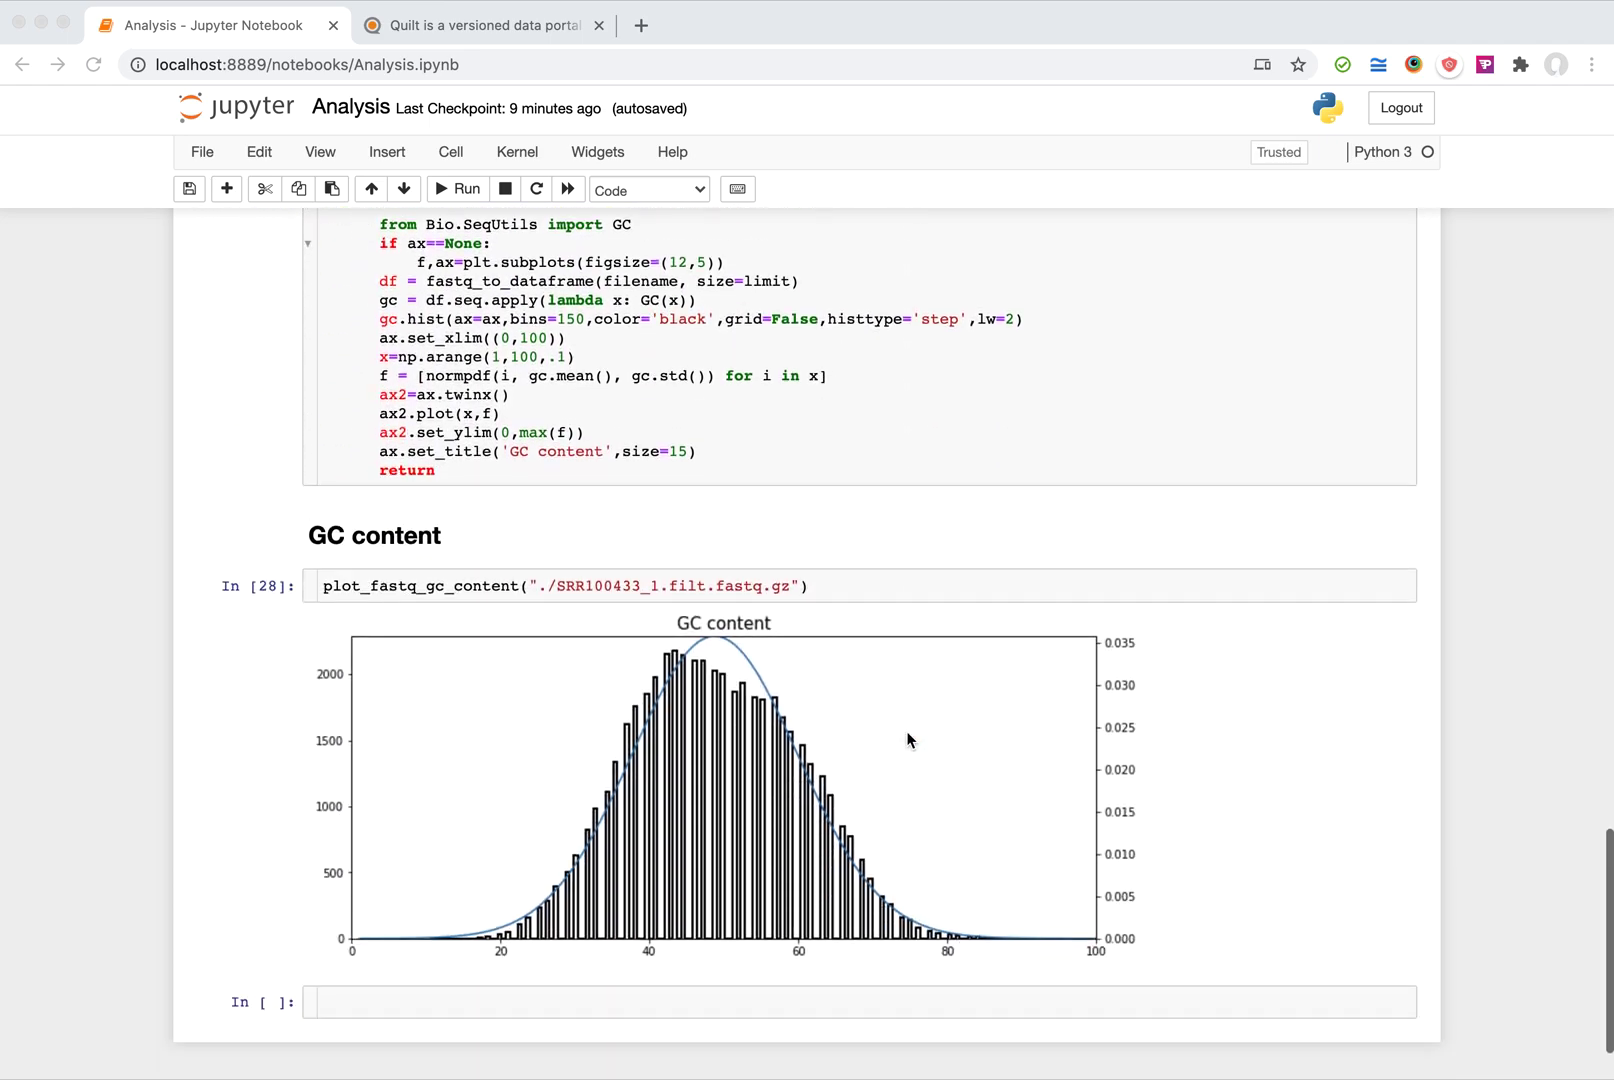
pyautogui.scroll(-3)
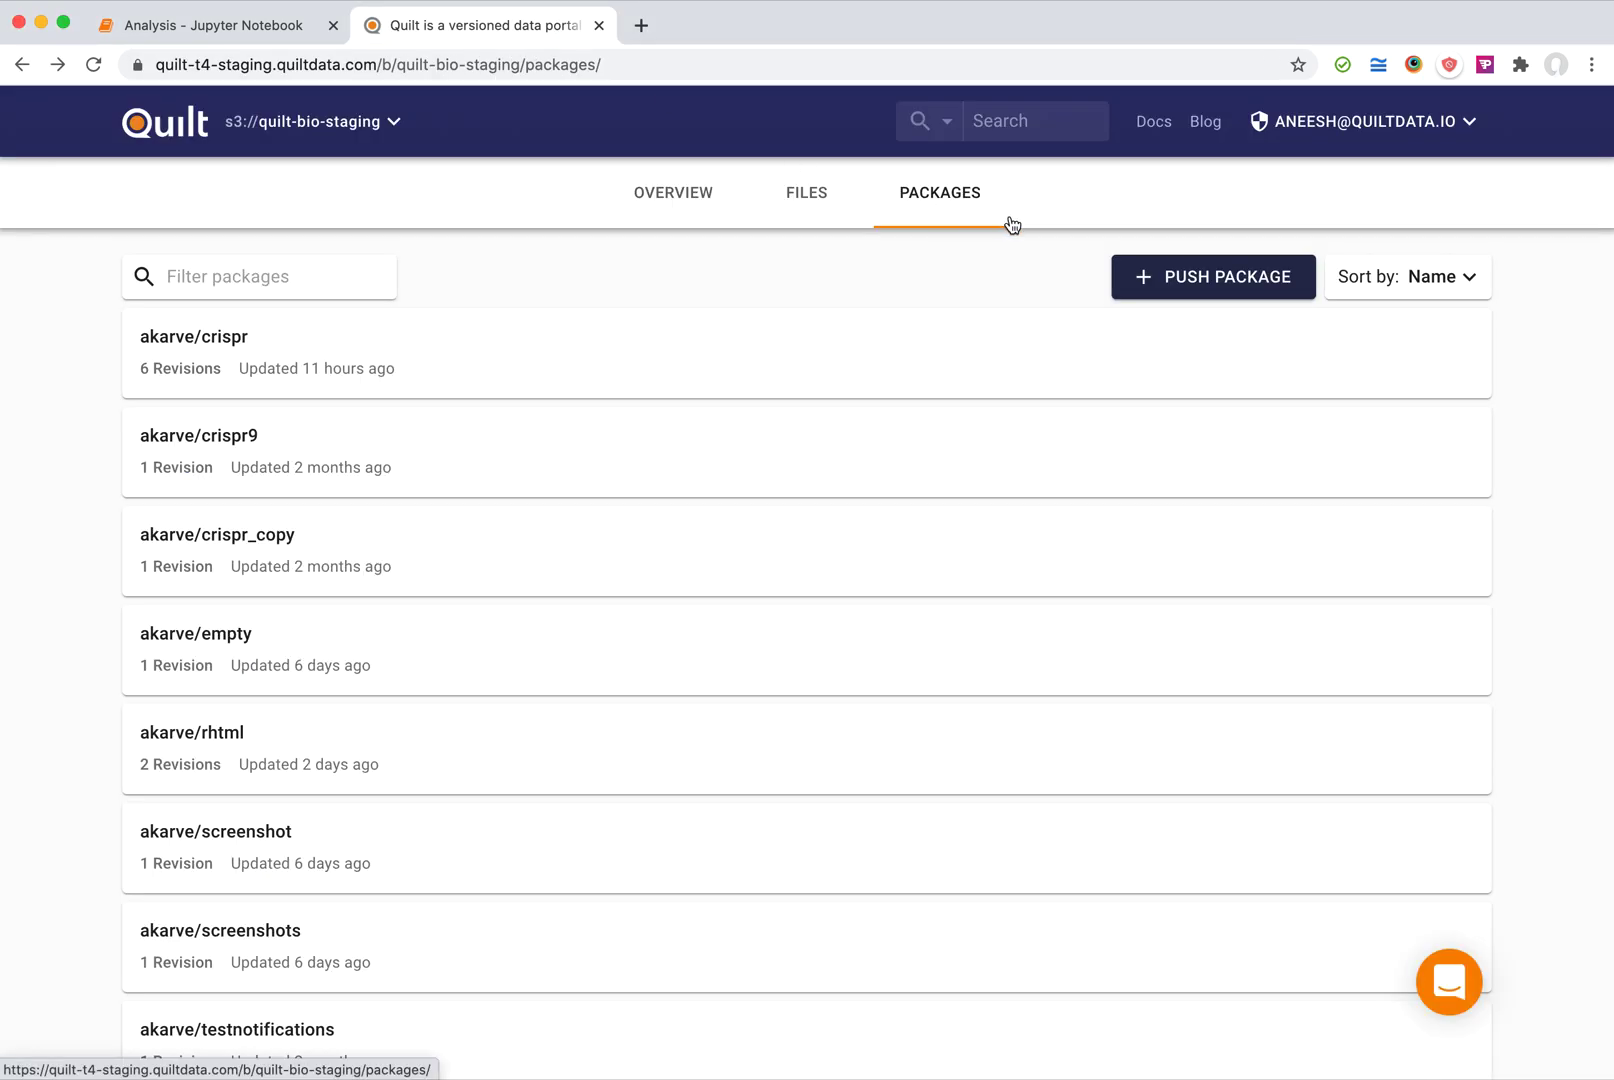
# Start a package push named fastq/analysis with the suggested commit message 'phred quality and GC plots for SRR100433_1'.
pyautogui.click(308, 122)
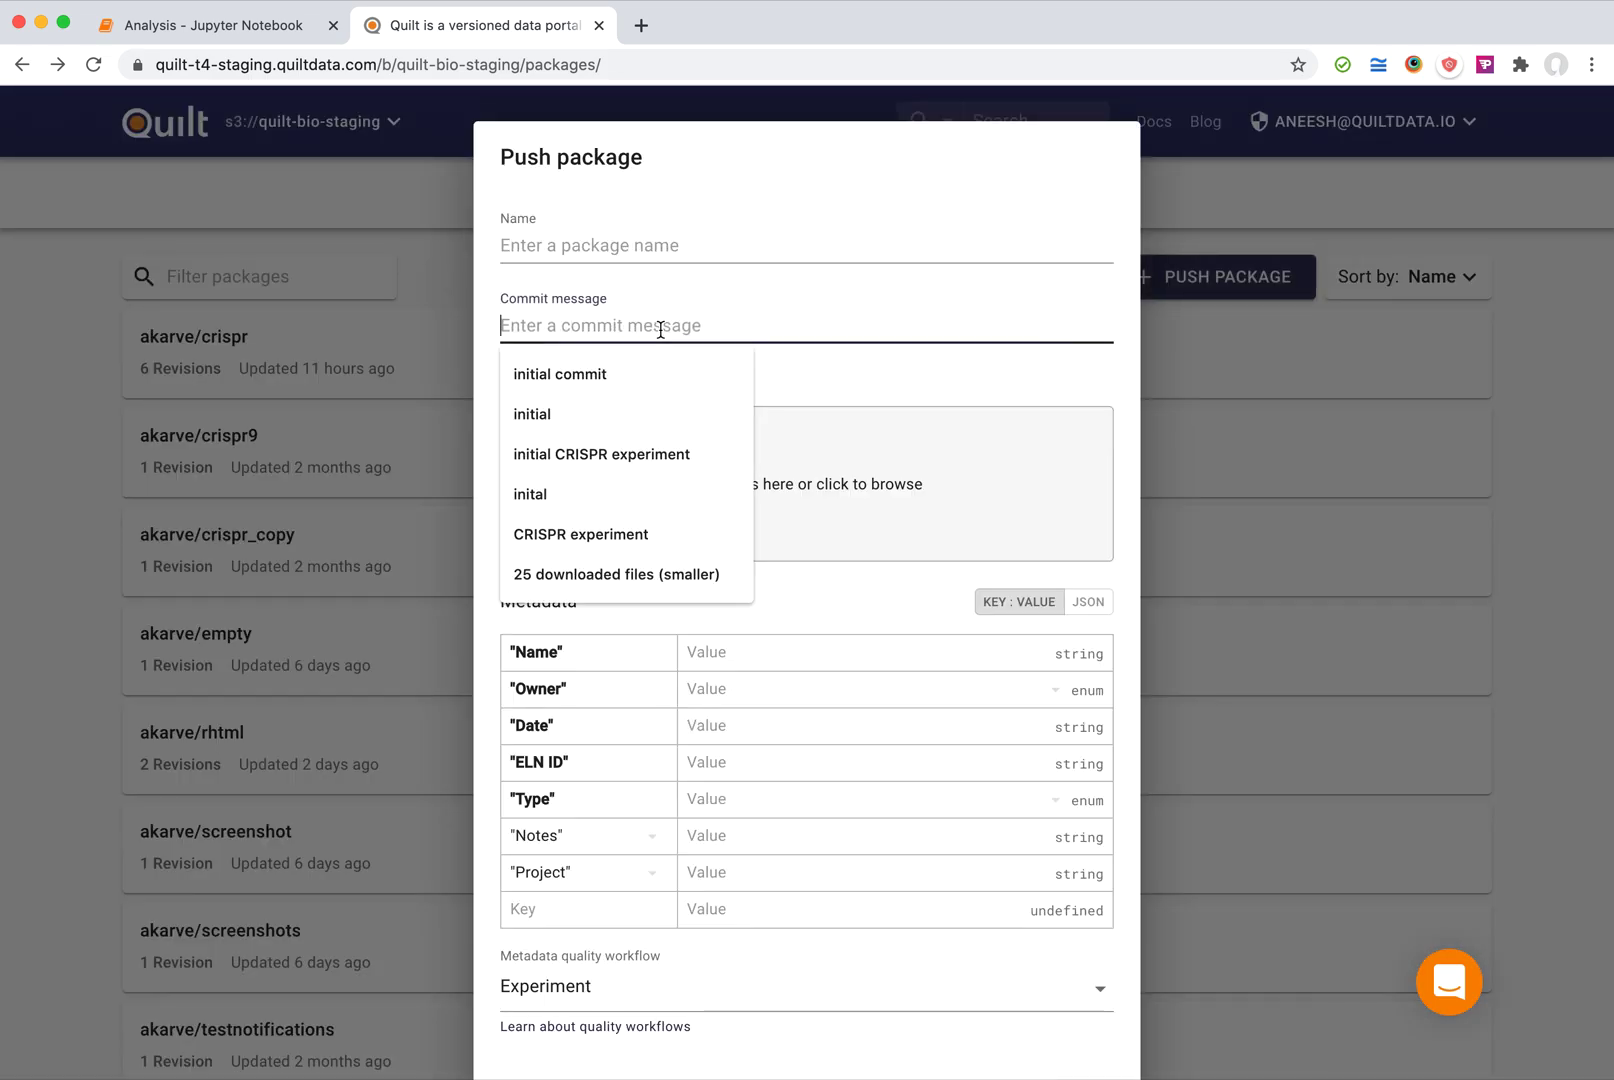
pyautogui.write('fastq/analysis')
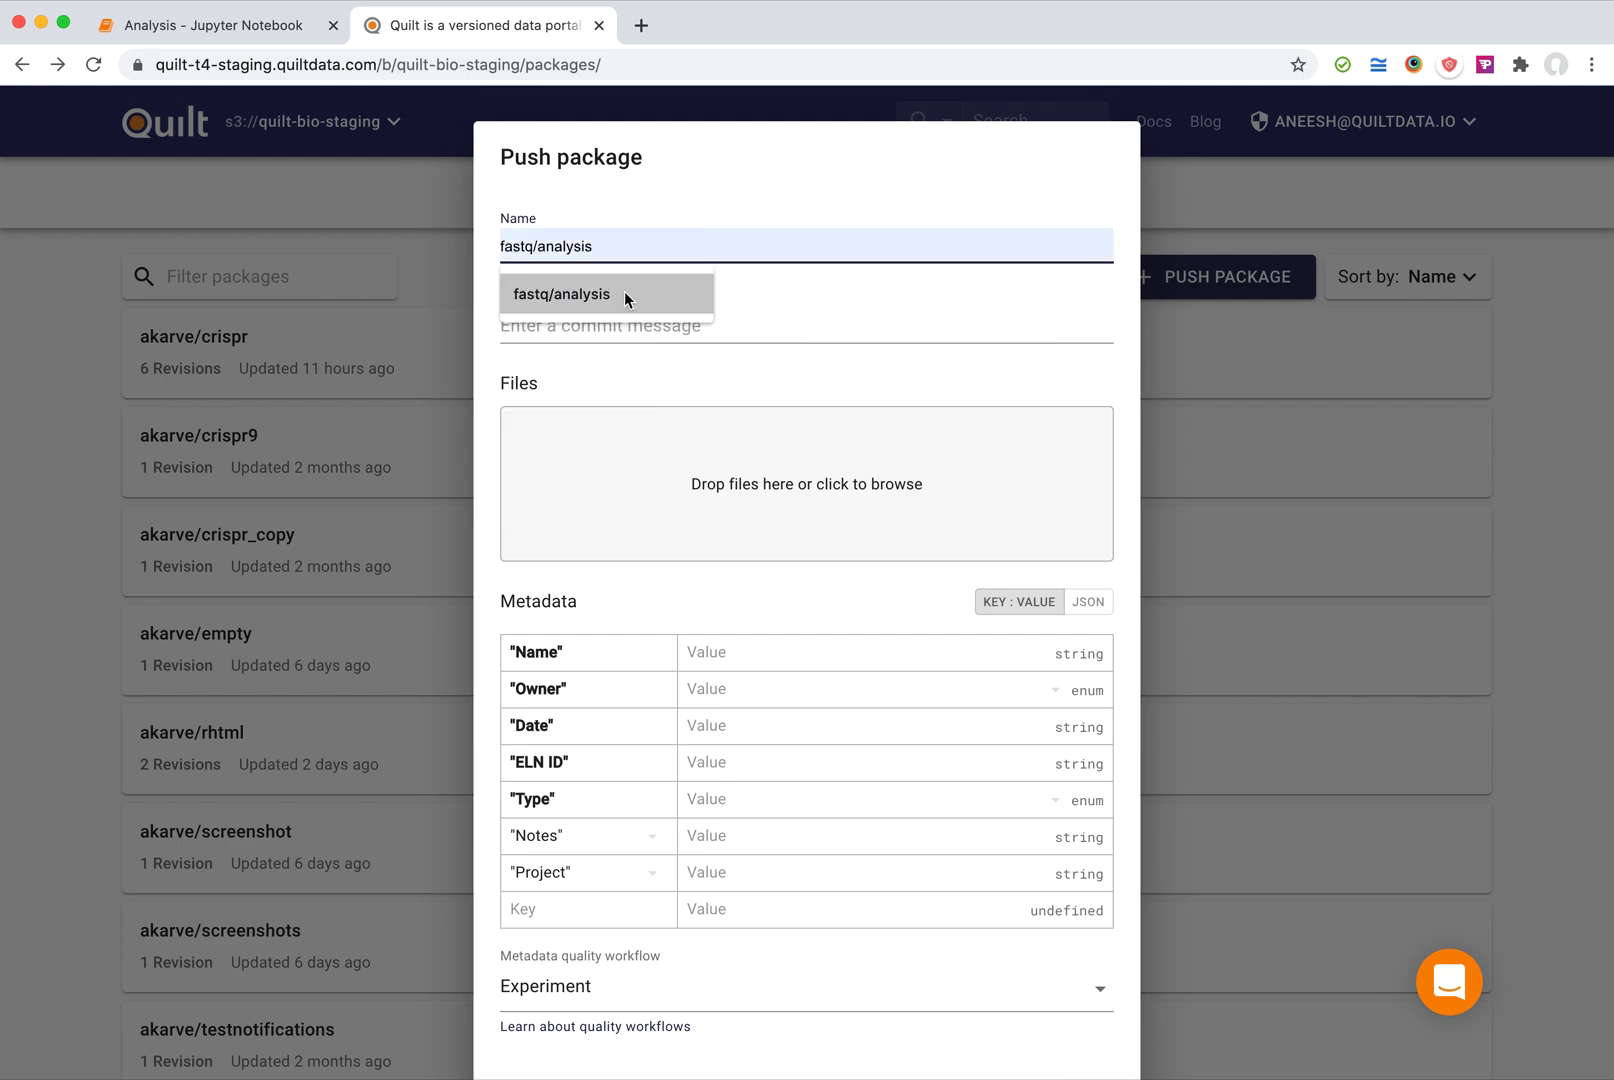
pyautogui.write('p')
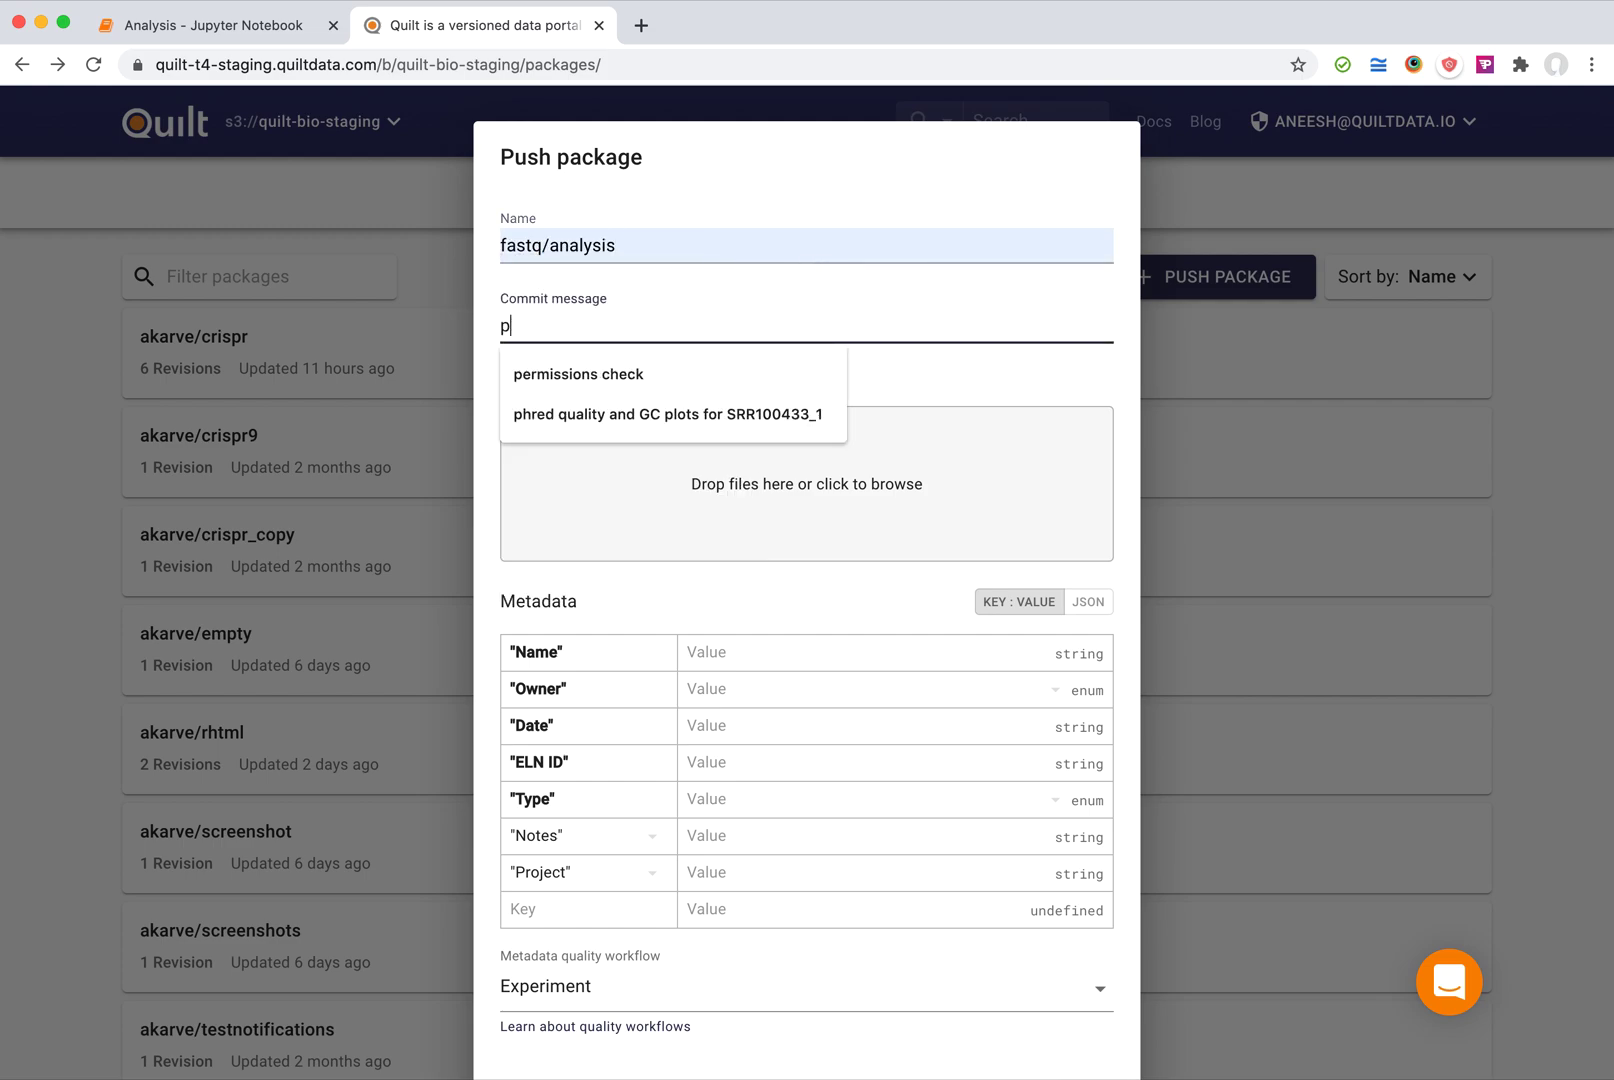
pyautogui.click(668, 414)
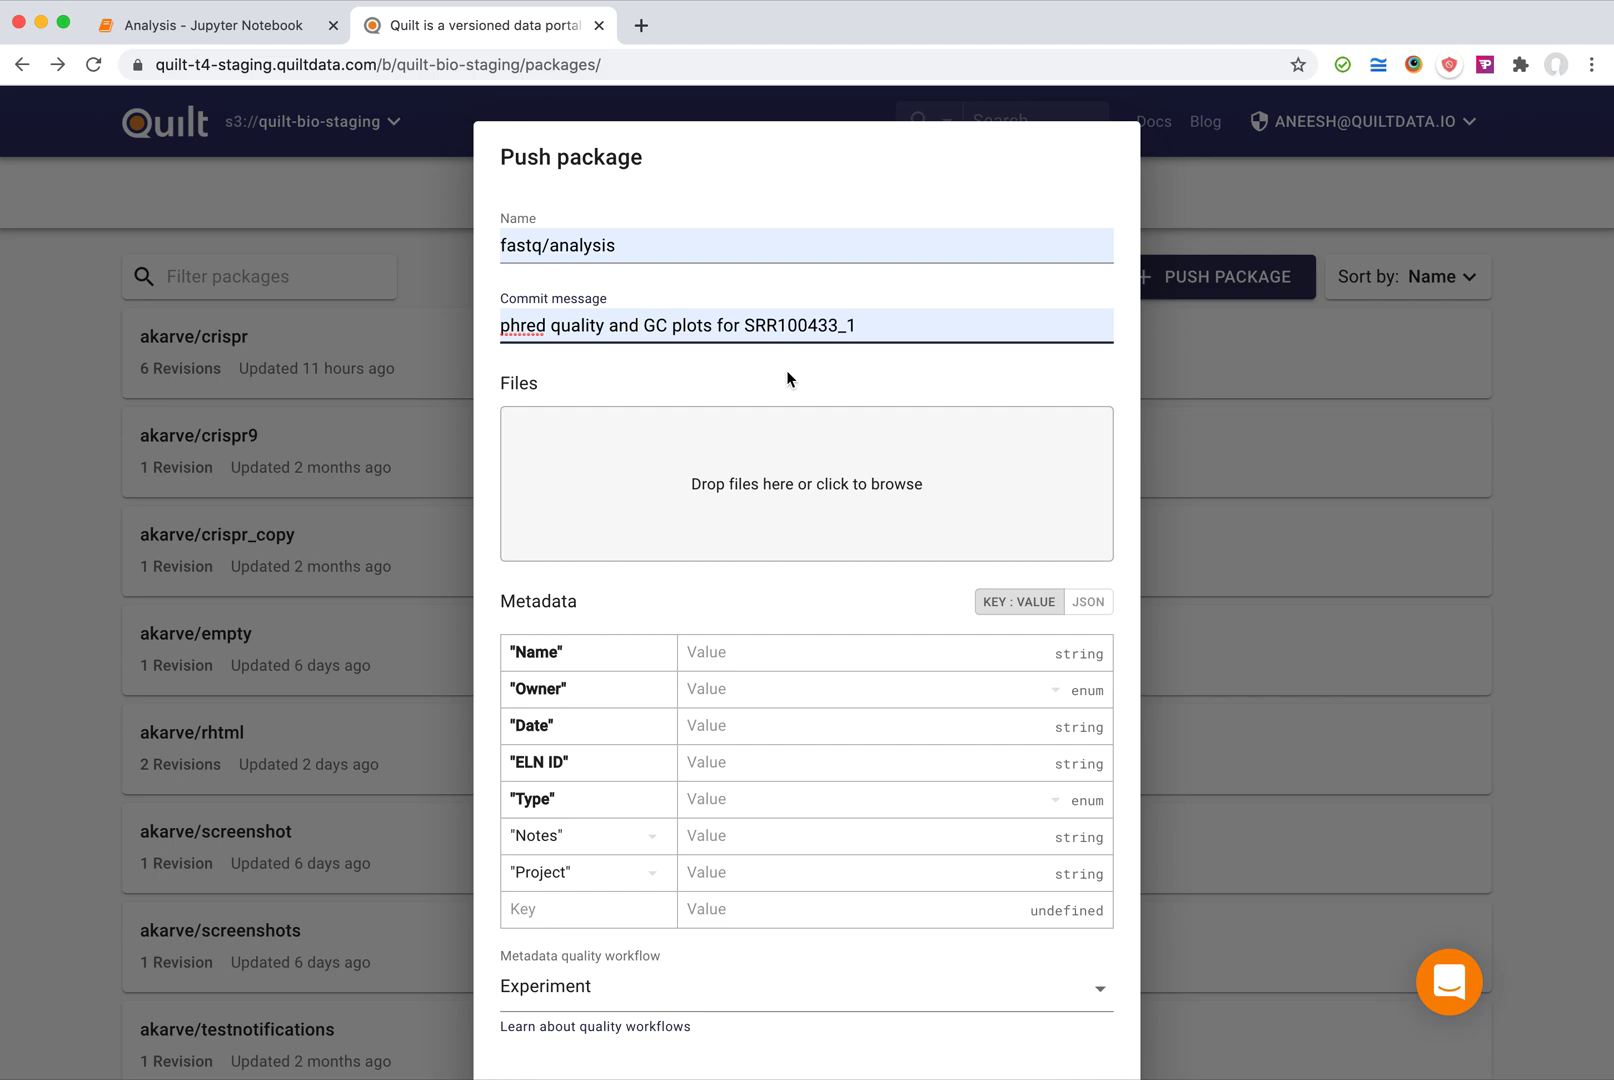
pyautogui.click(806, 986)
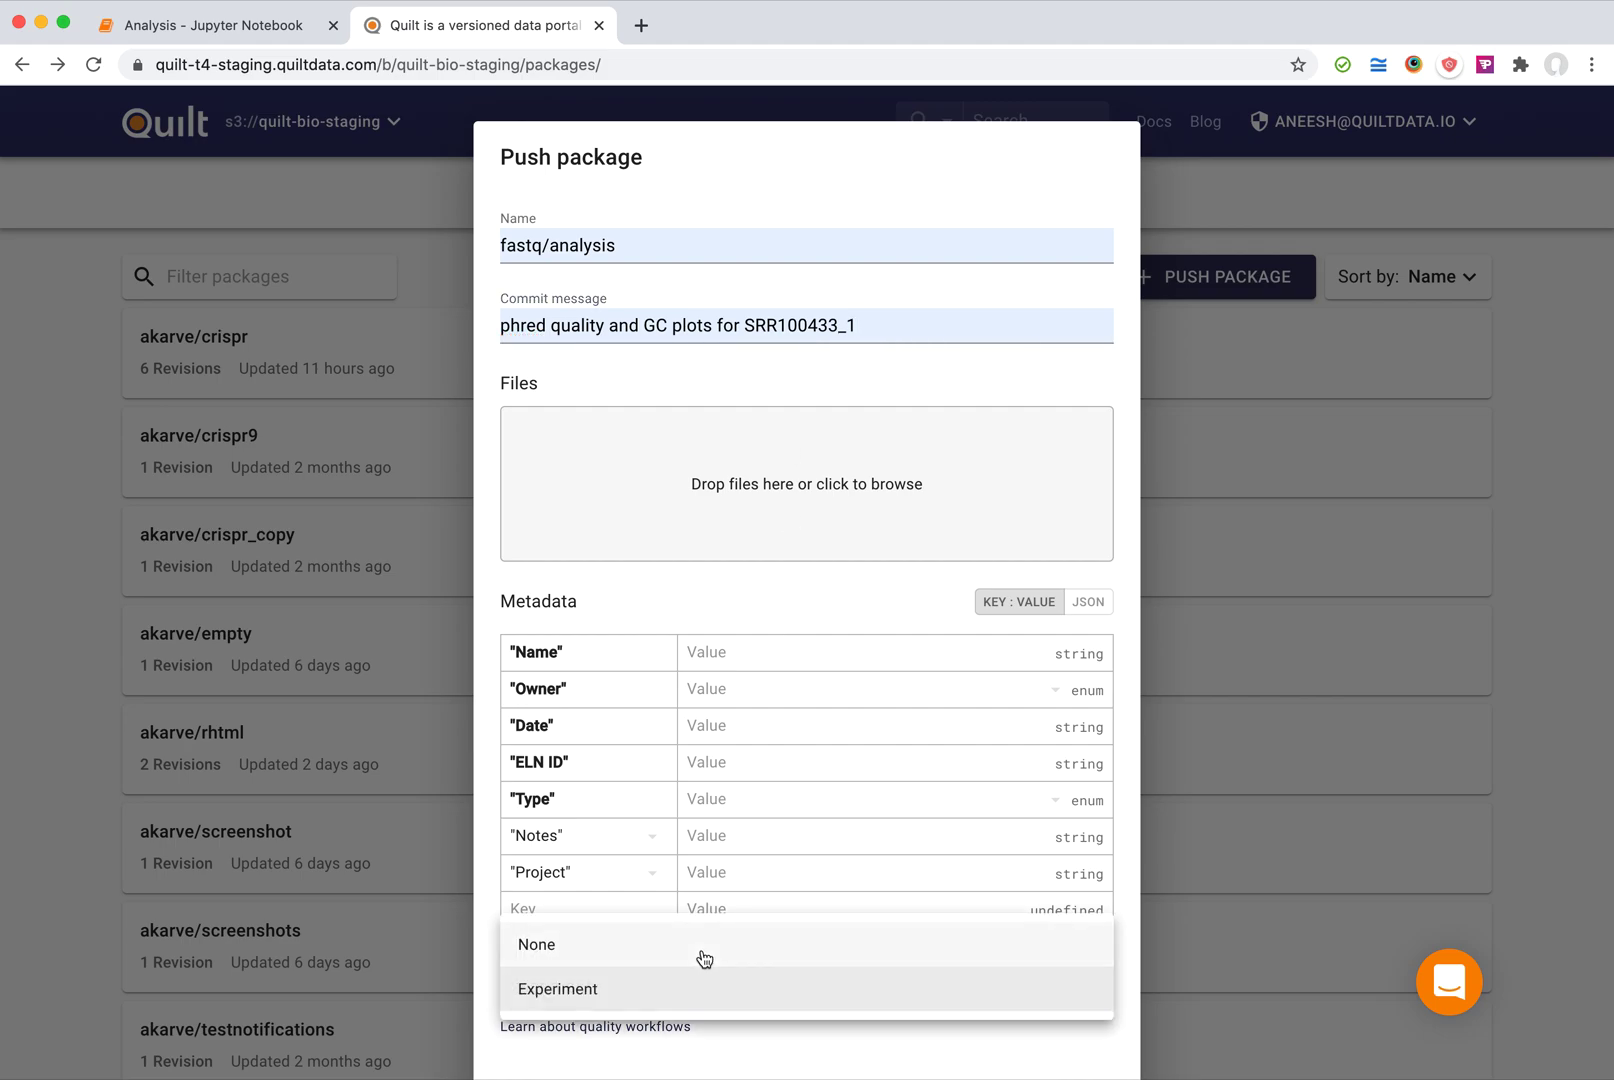
# Set the metadata quality workflow to None and push the four-file package to the bucket.
pyautogui.click(806, 484)
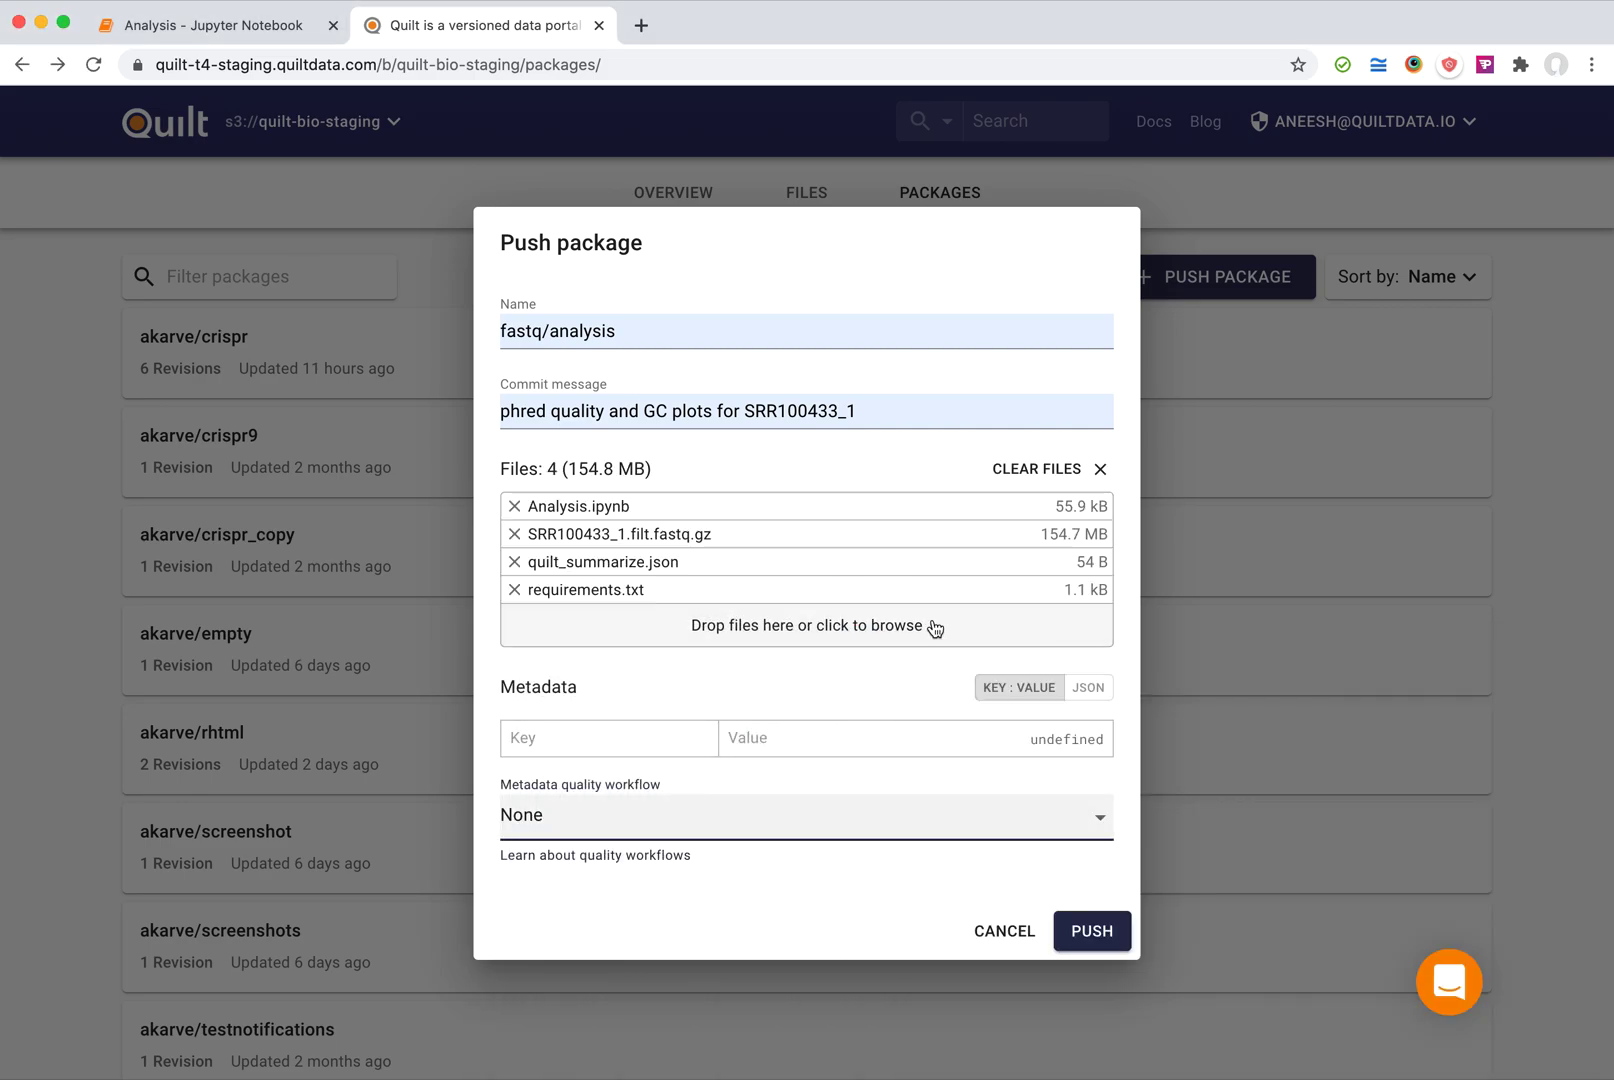
pyautogui.moveTo(958, 868)
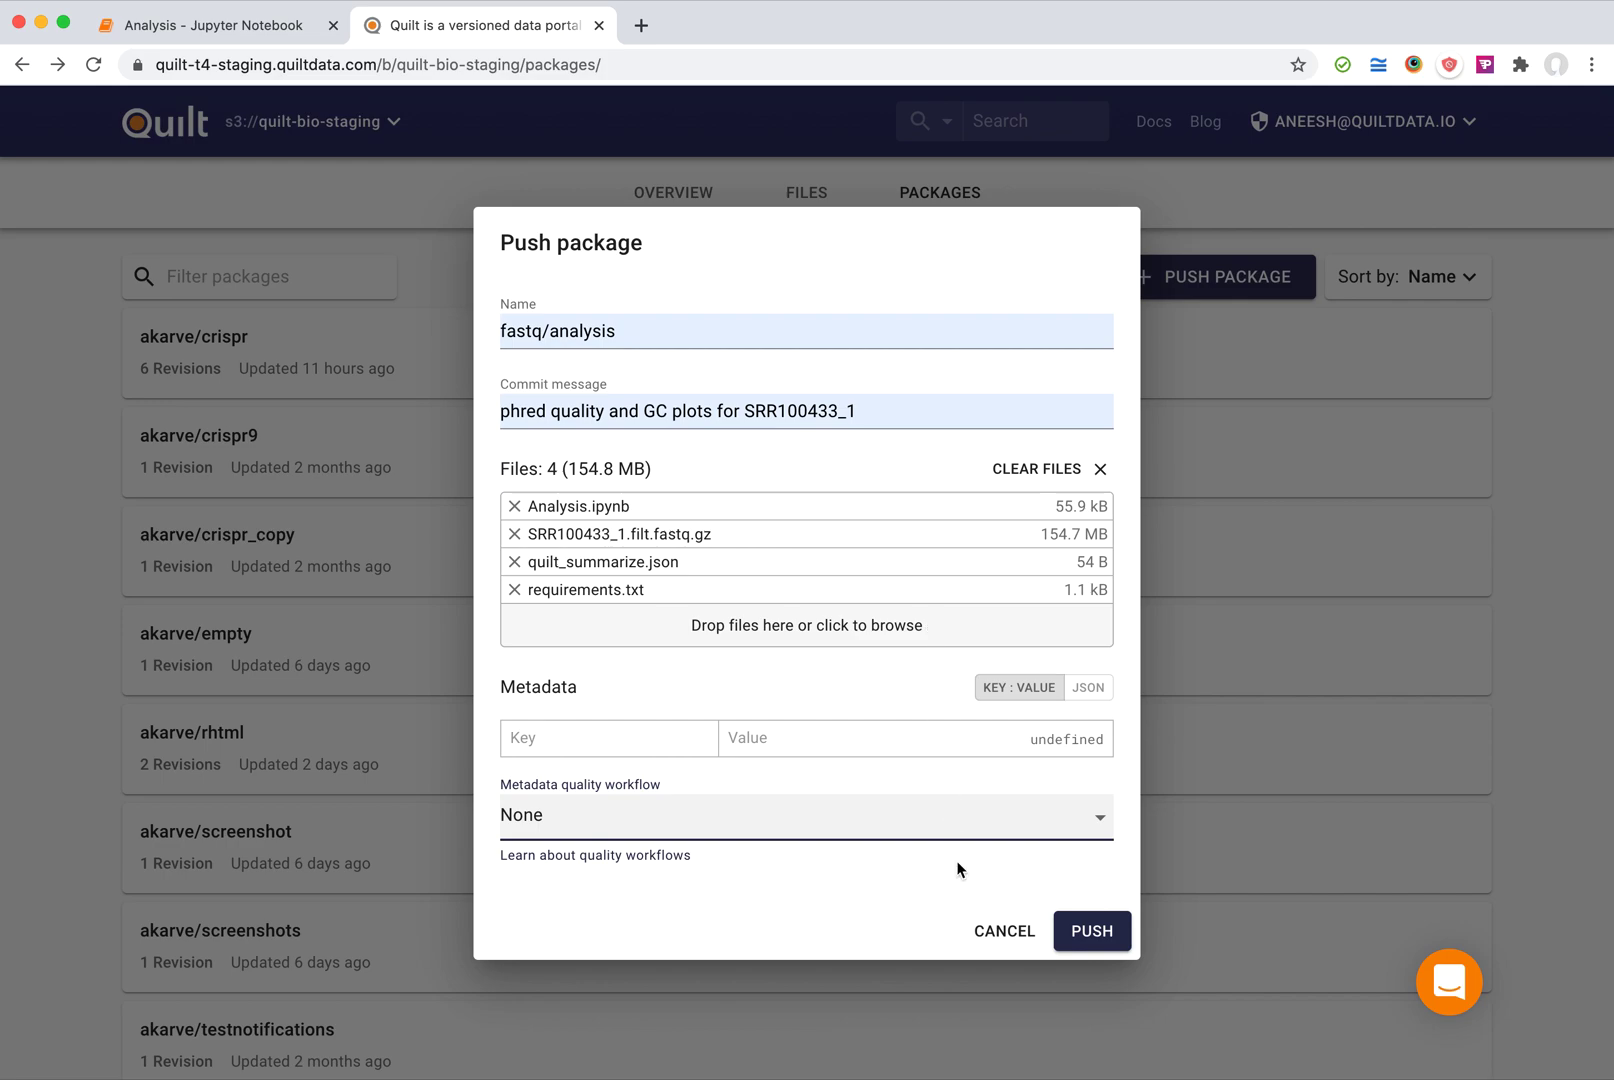
pyautogui.click(1092, 930)
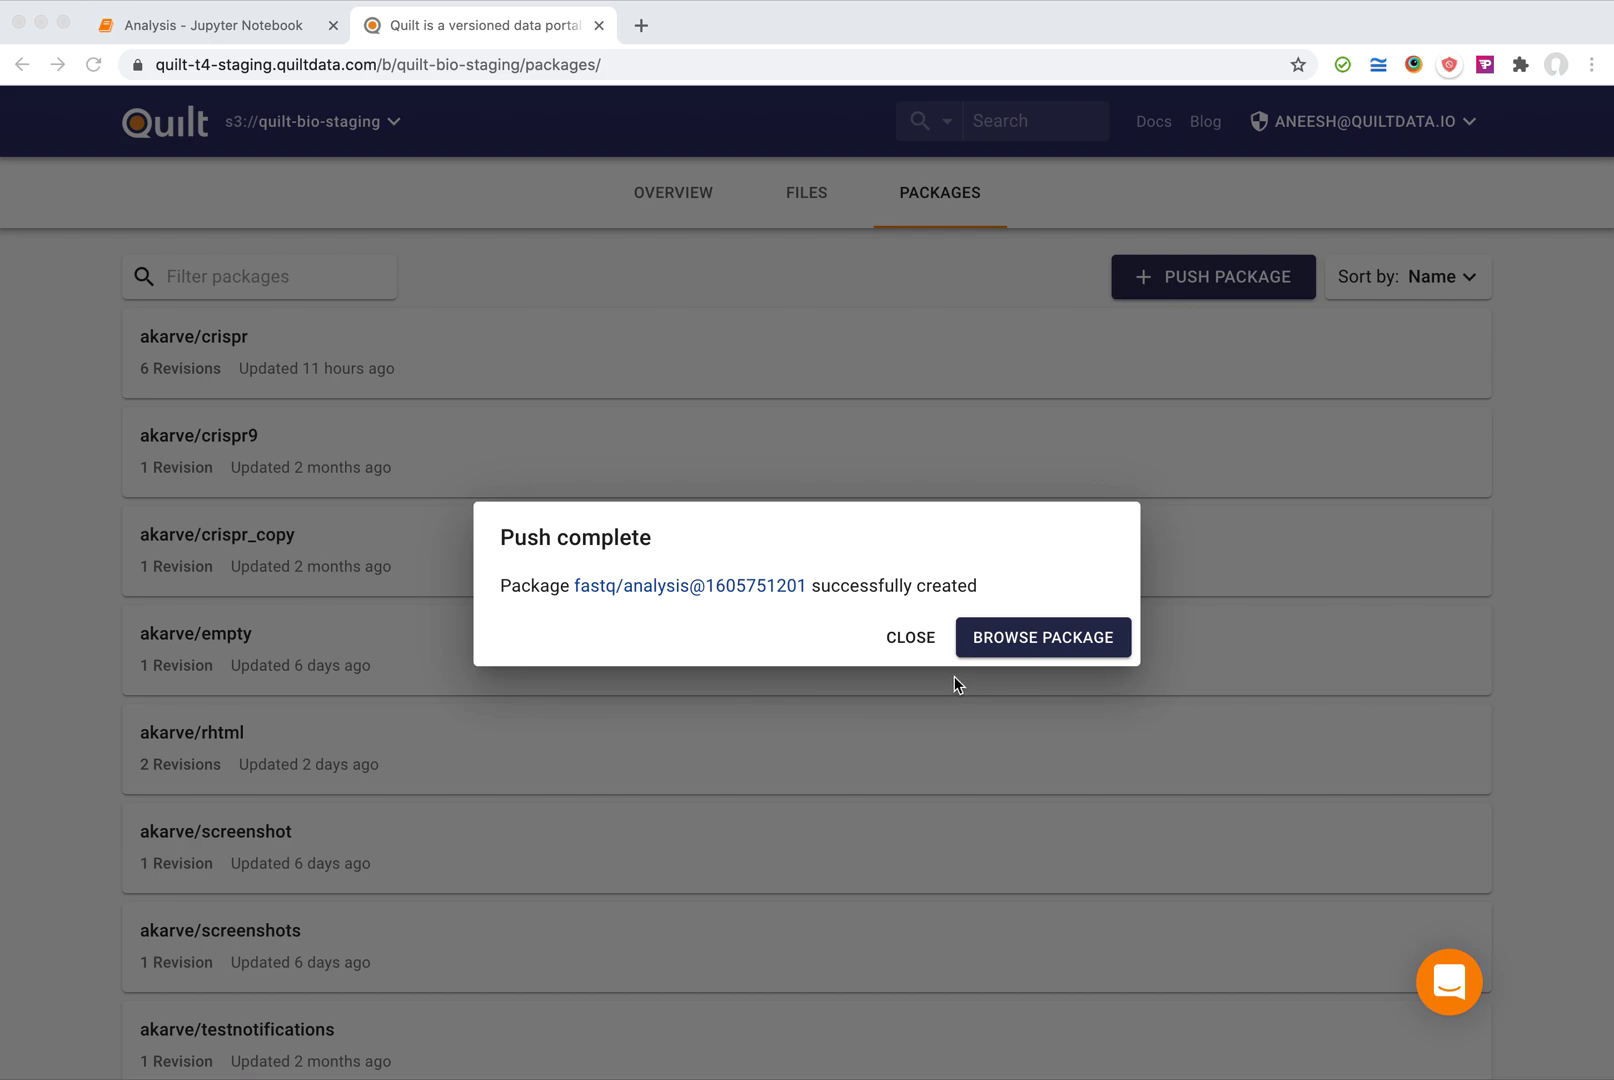
pyautogui.moveTo(1006, 650)
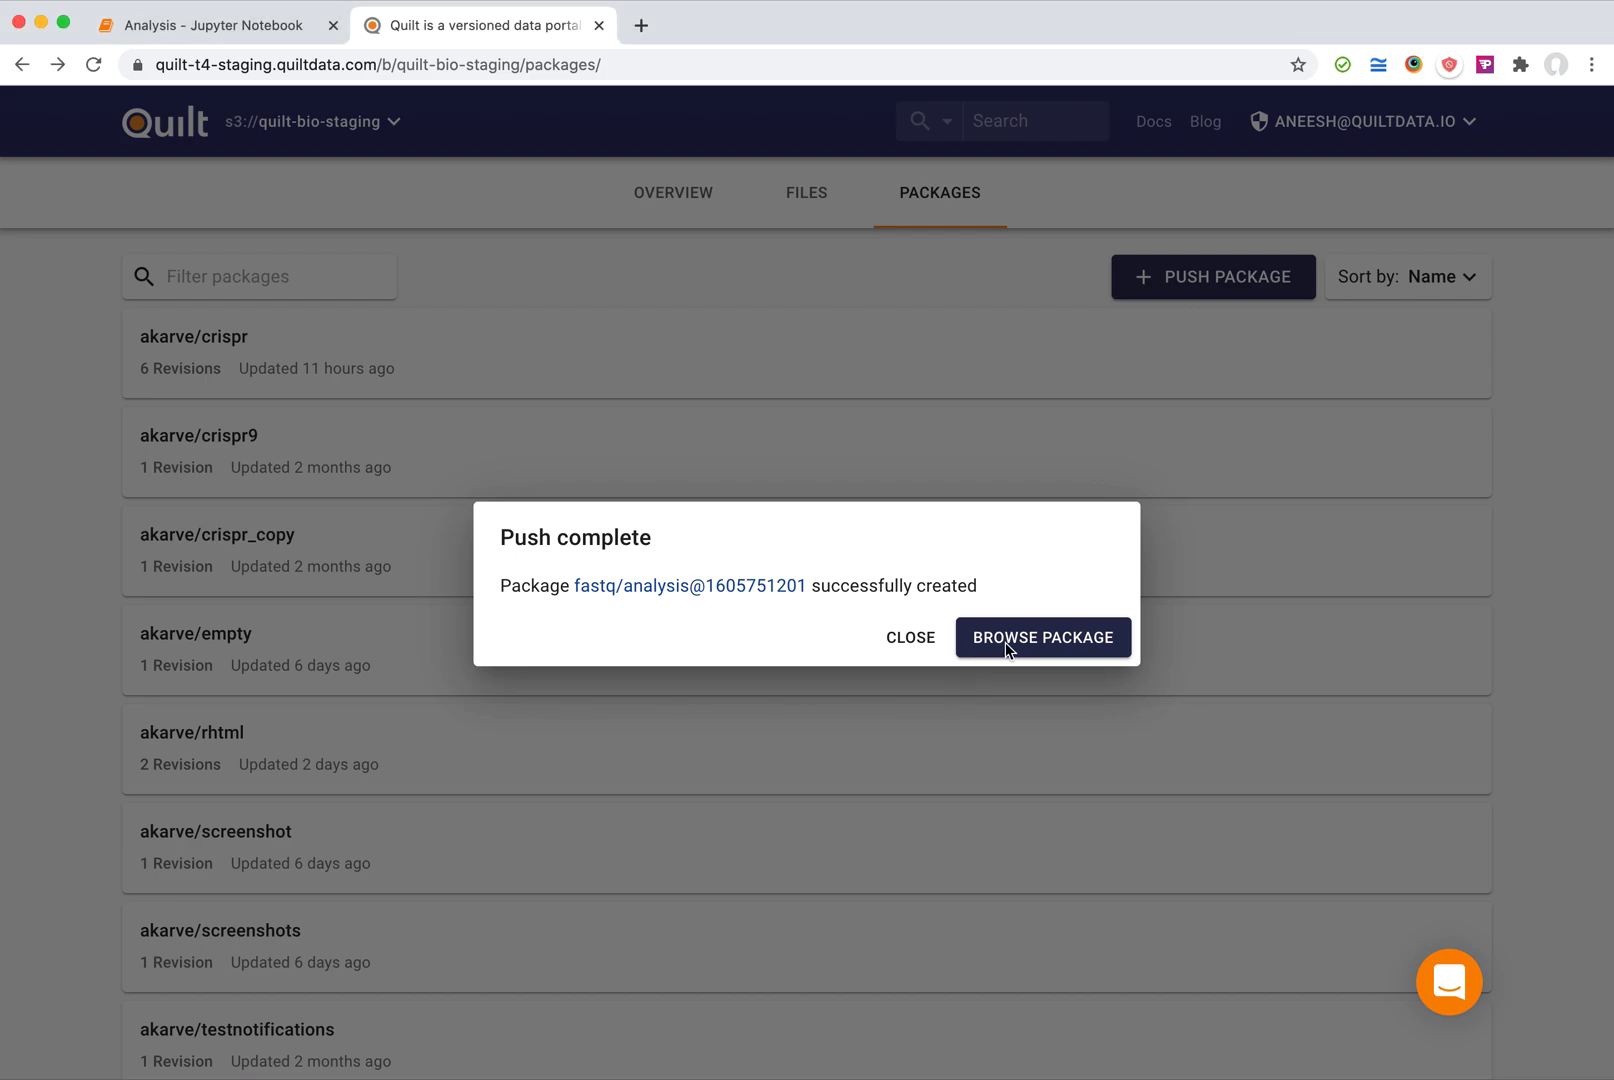
pyautogui.click(1042, 636)
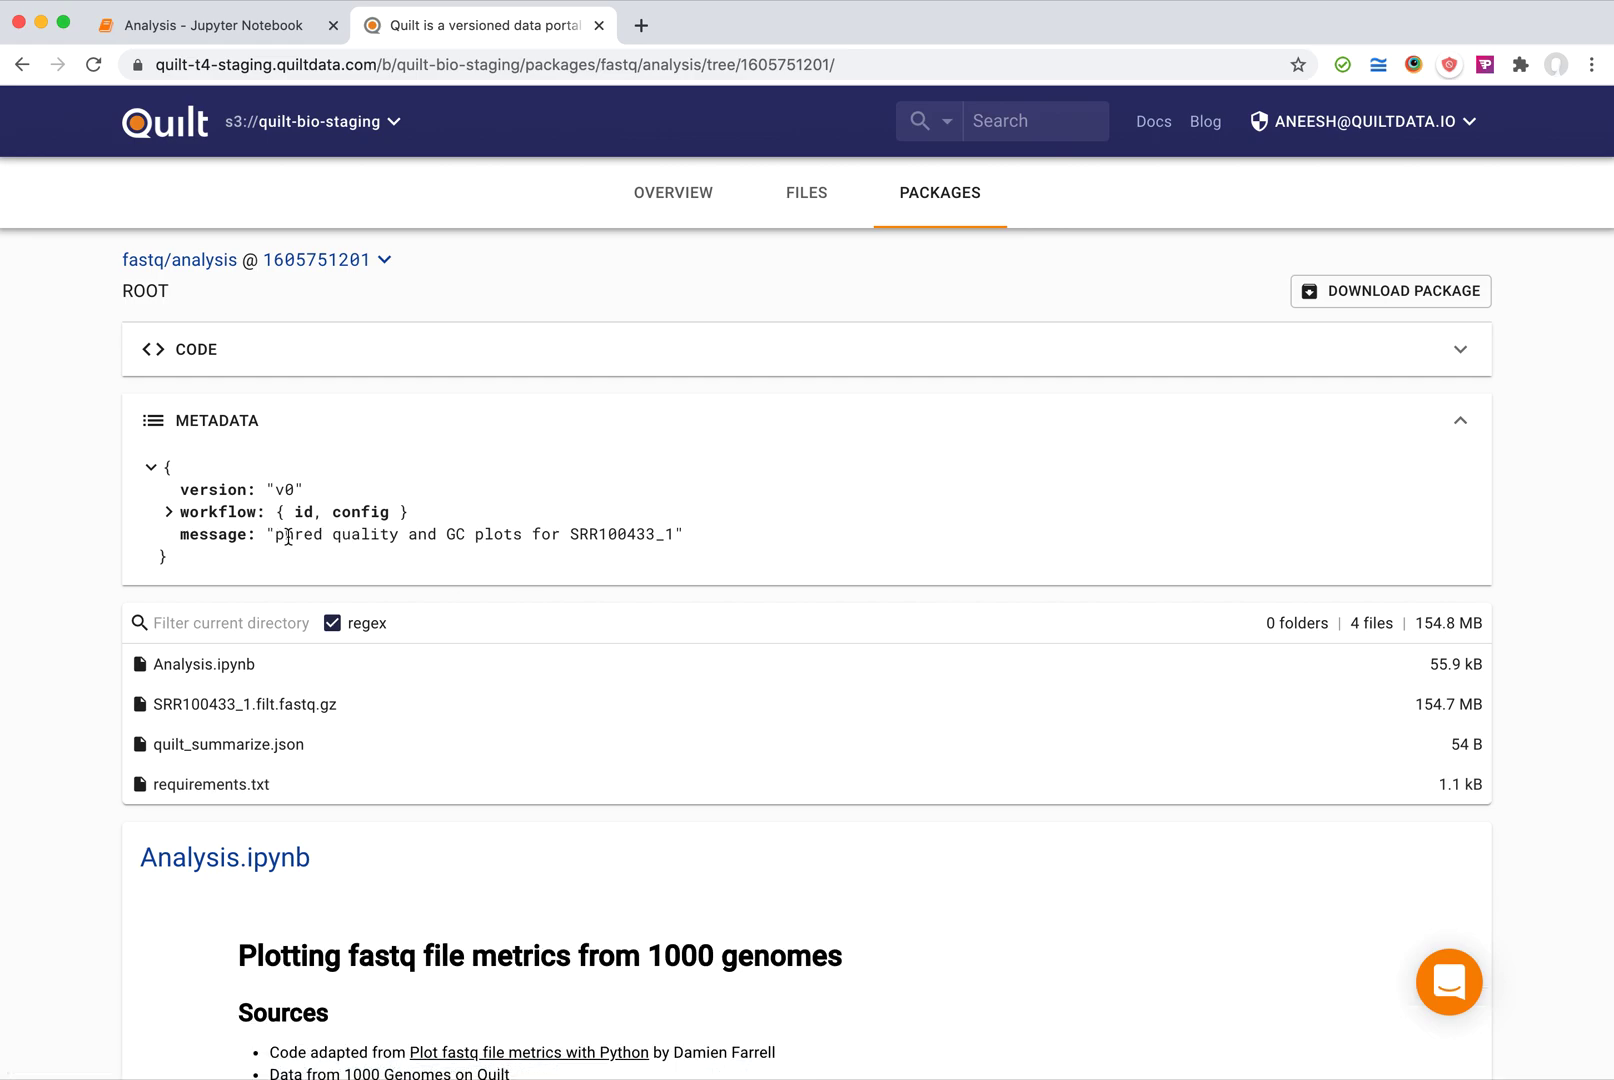
pyautogui.scroll(-3)
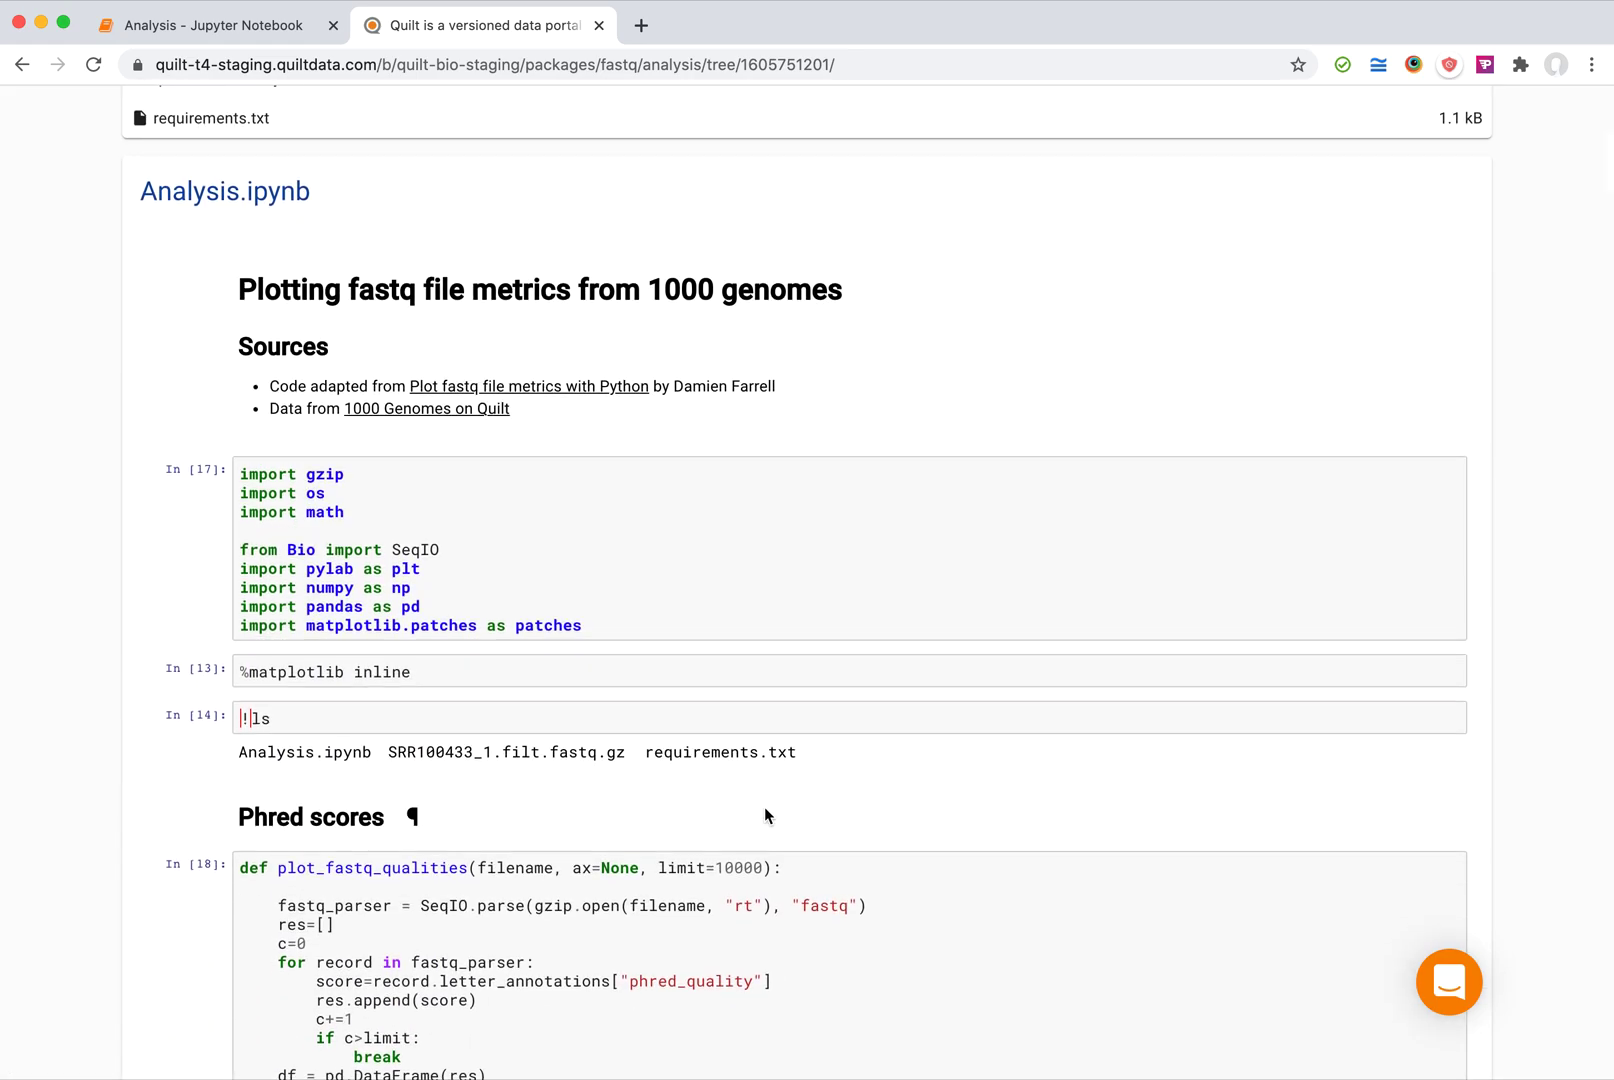
pyautogui.scroll(-3)
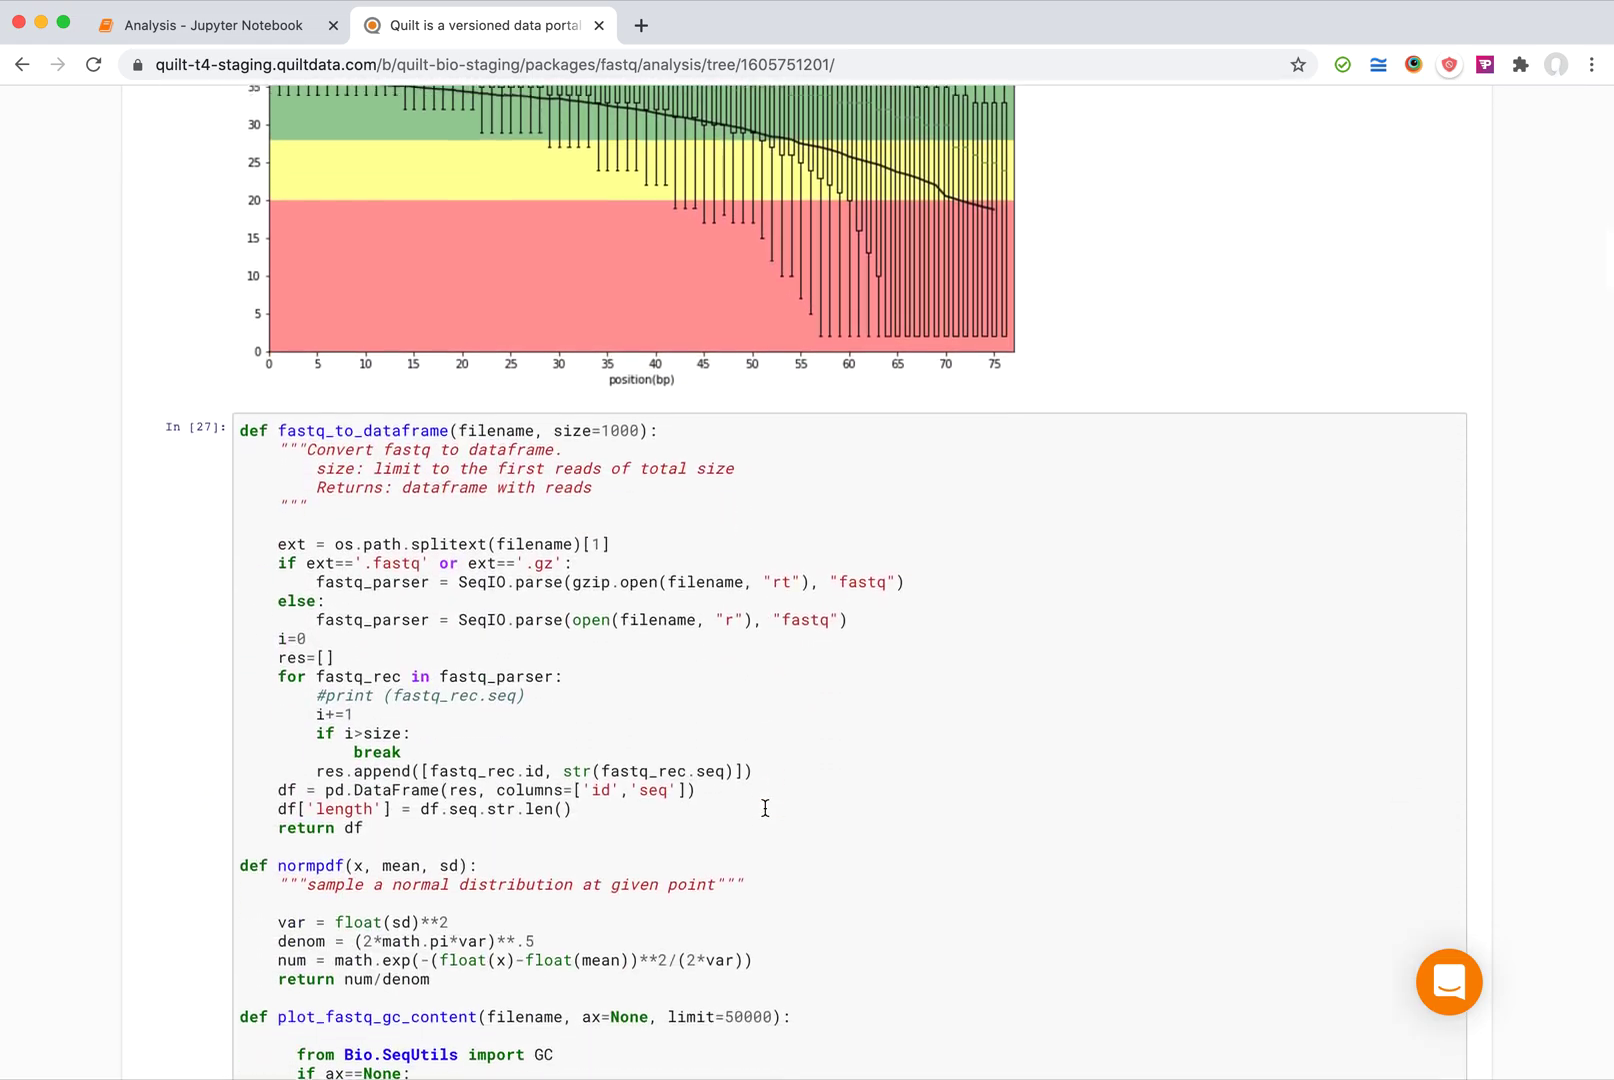
pyautogui.scroll(-3)
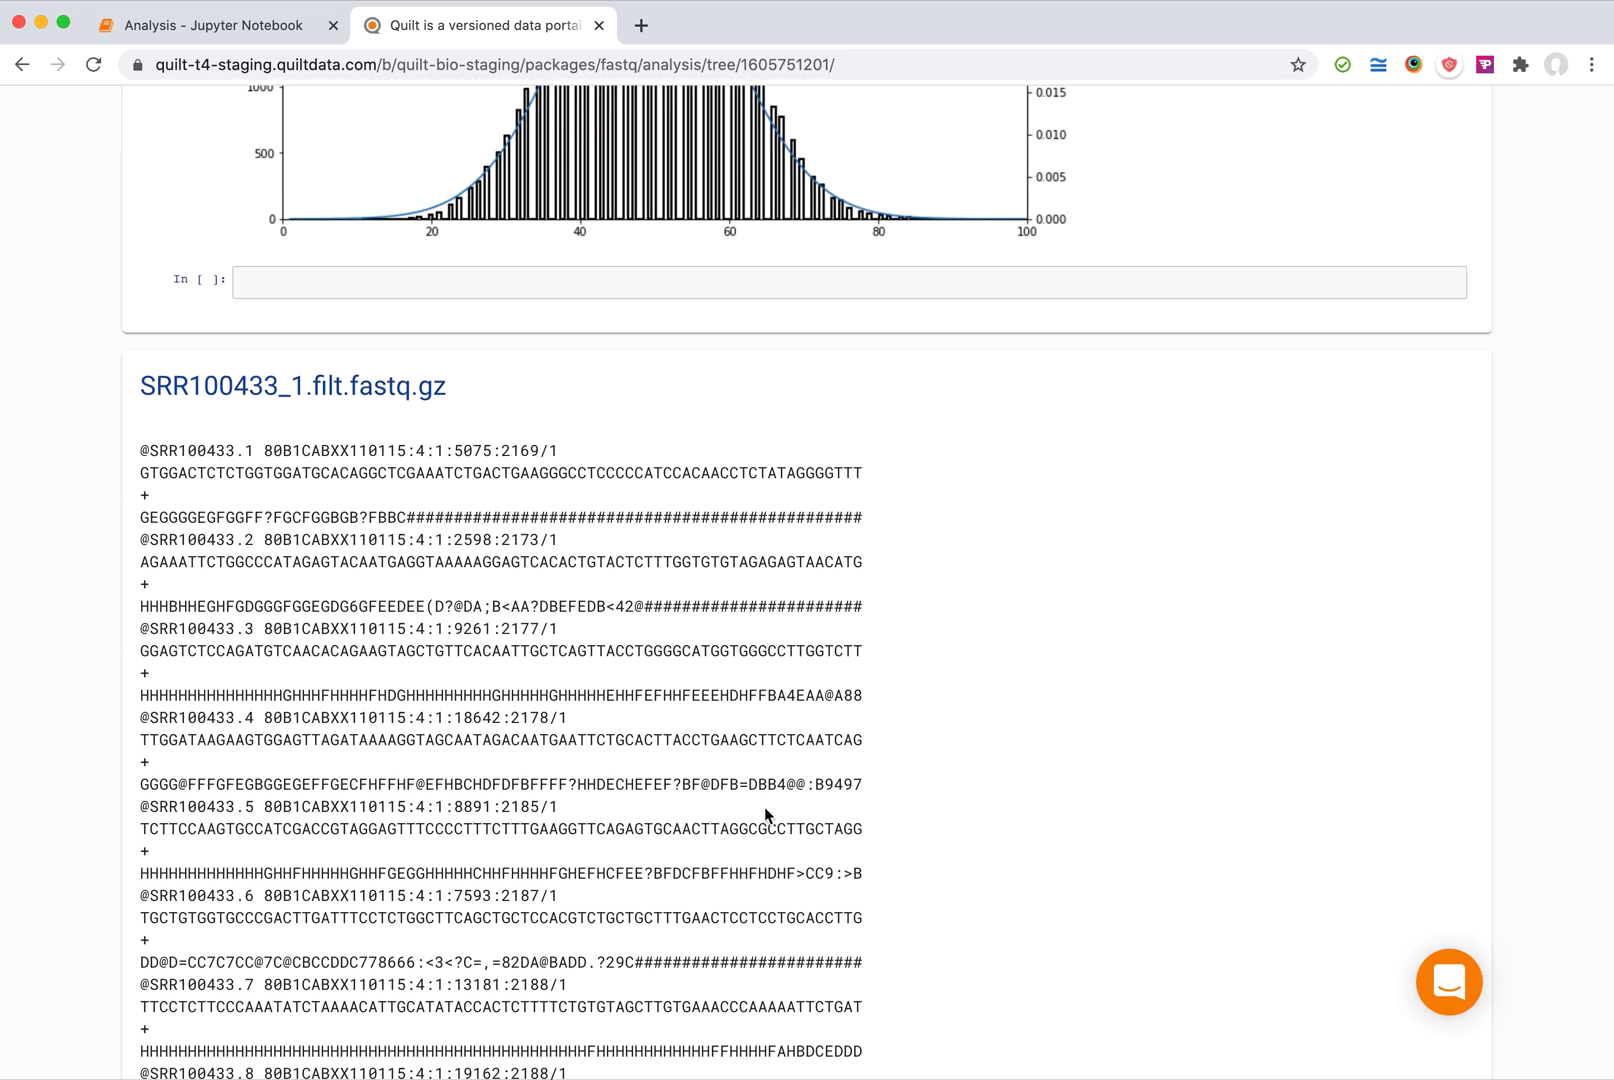
pyautogui.scroll(-3)
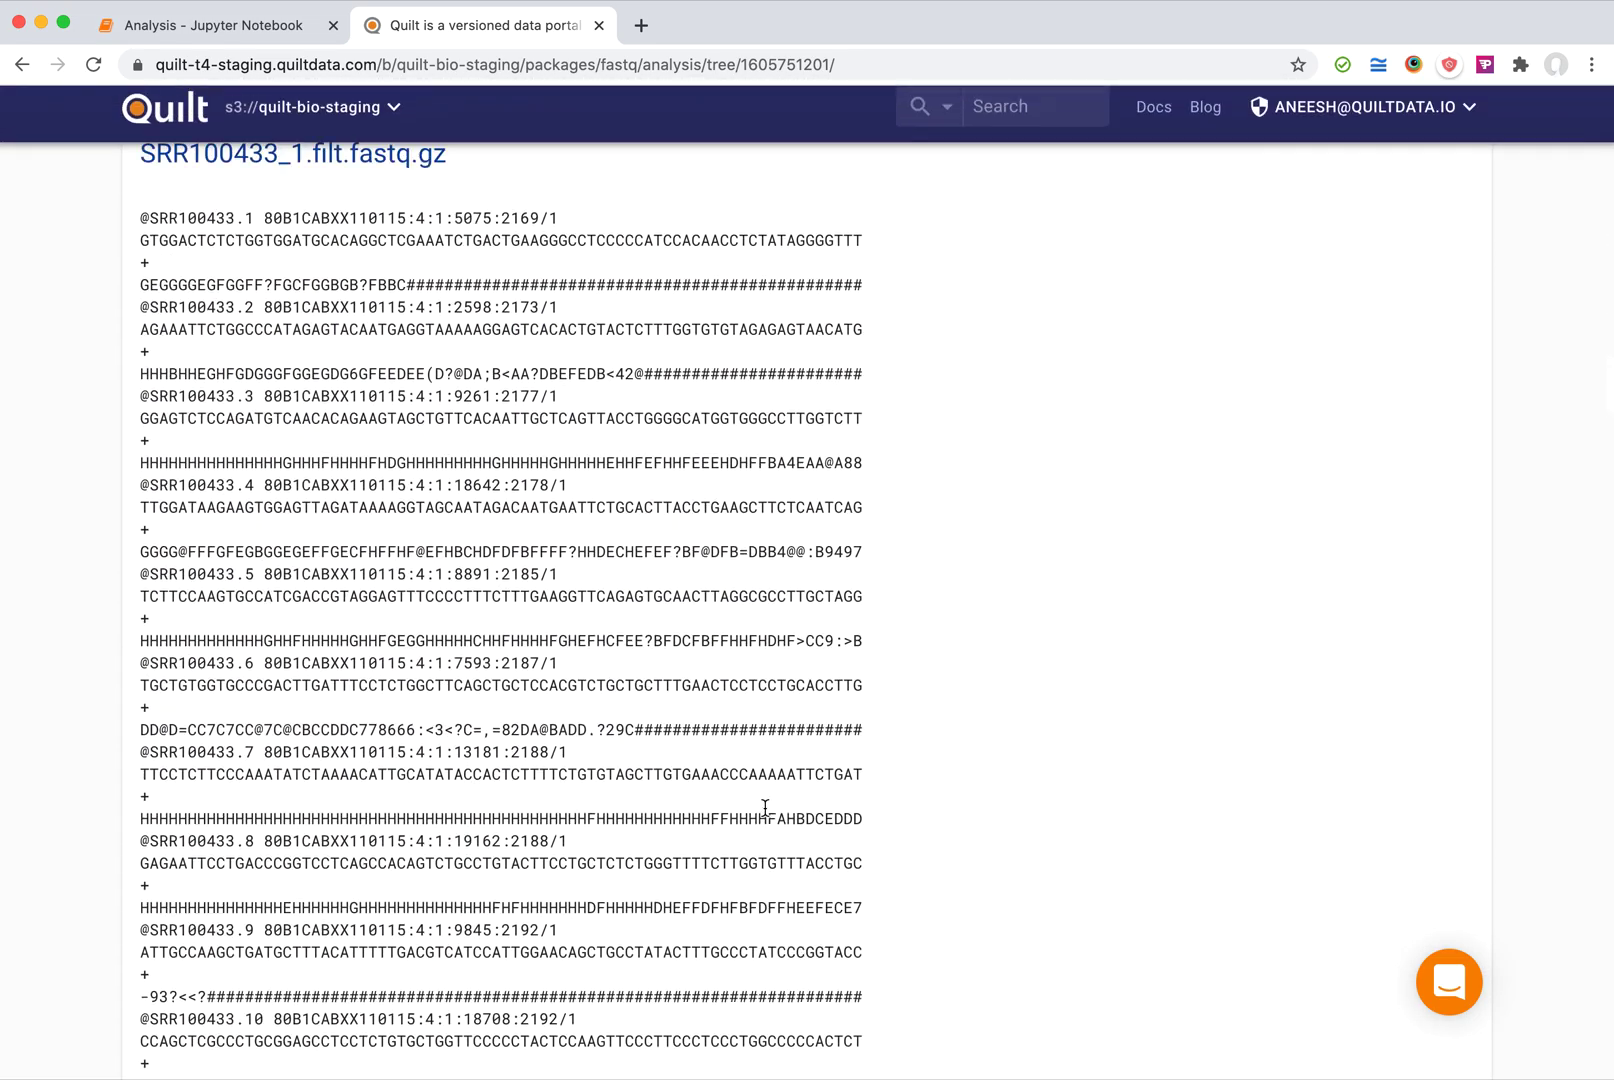
pyautogui.scroll(-3)
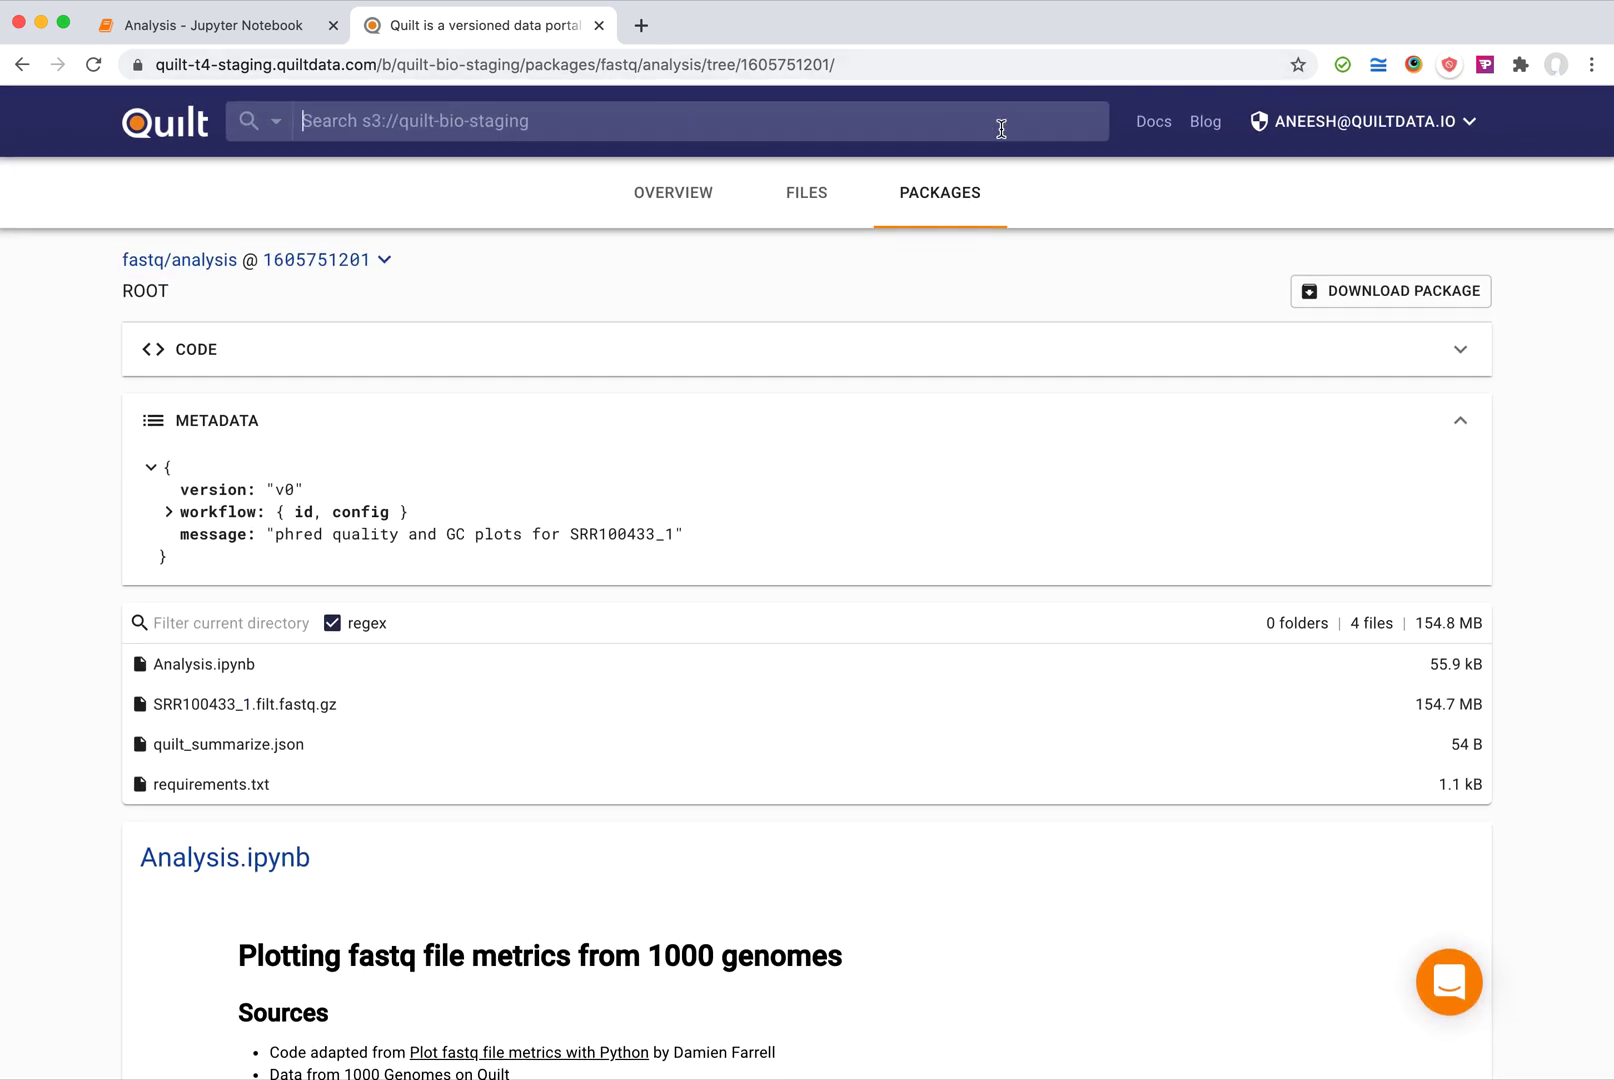
pyautogui.write('phred')
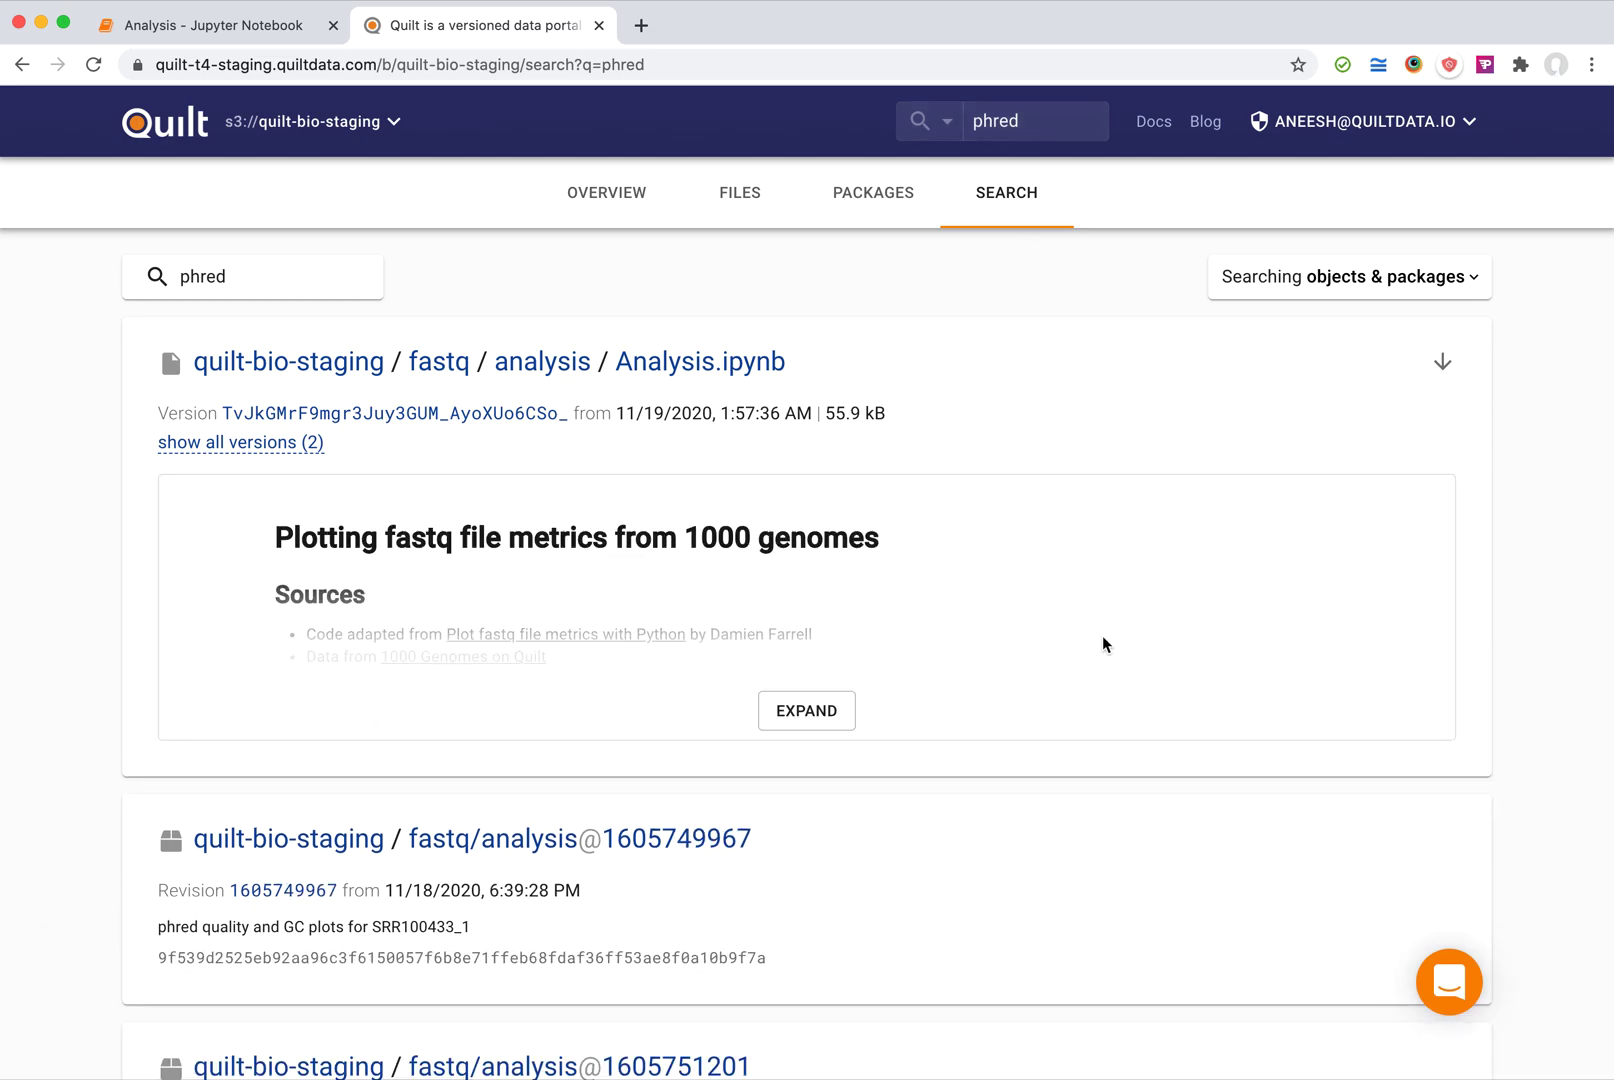
pyautogui.scroll(-3)
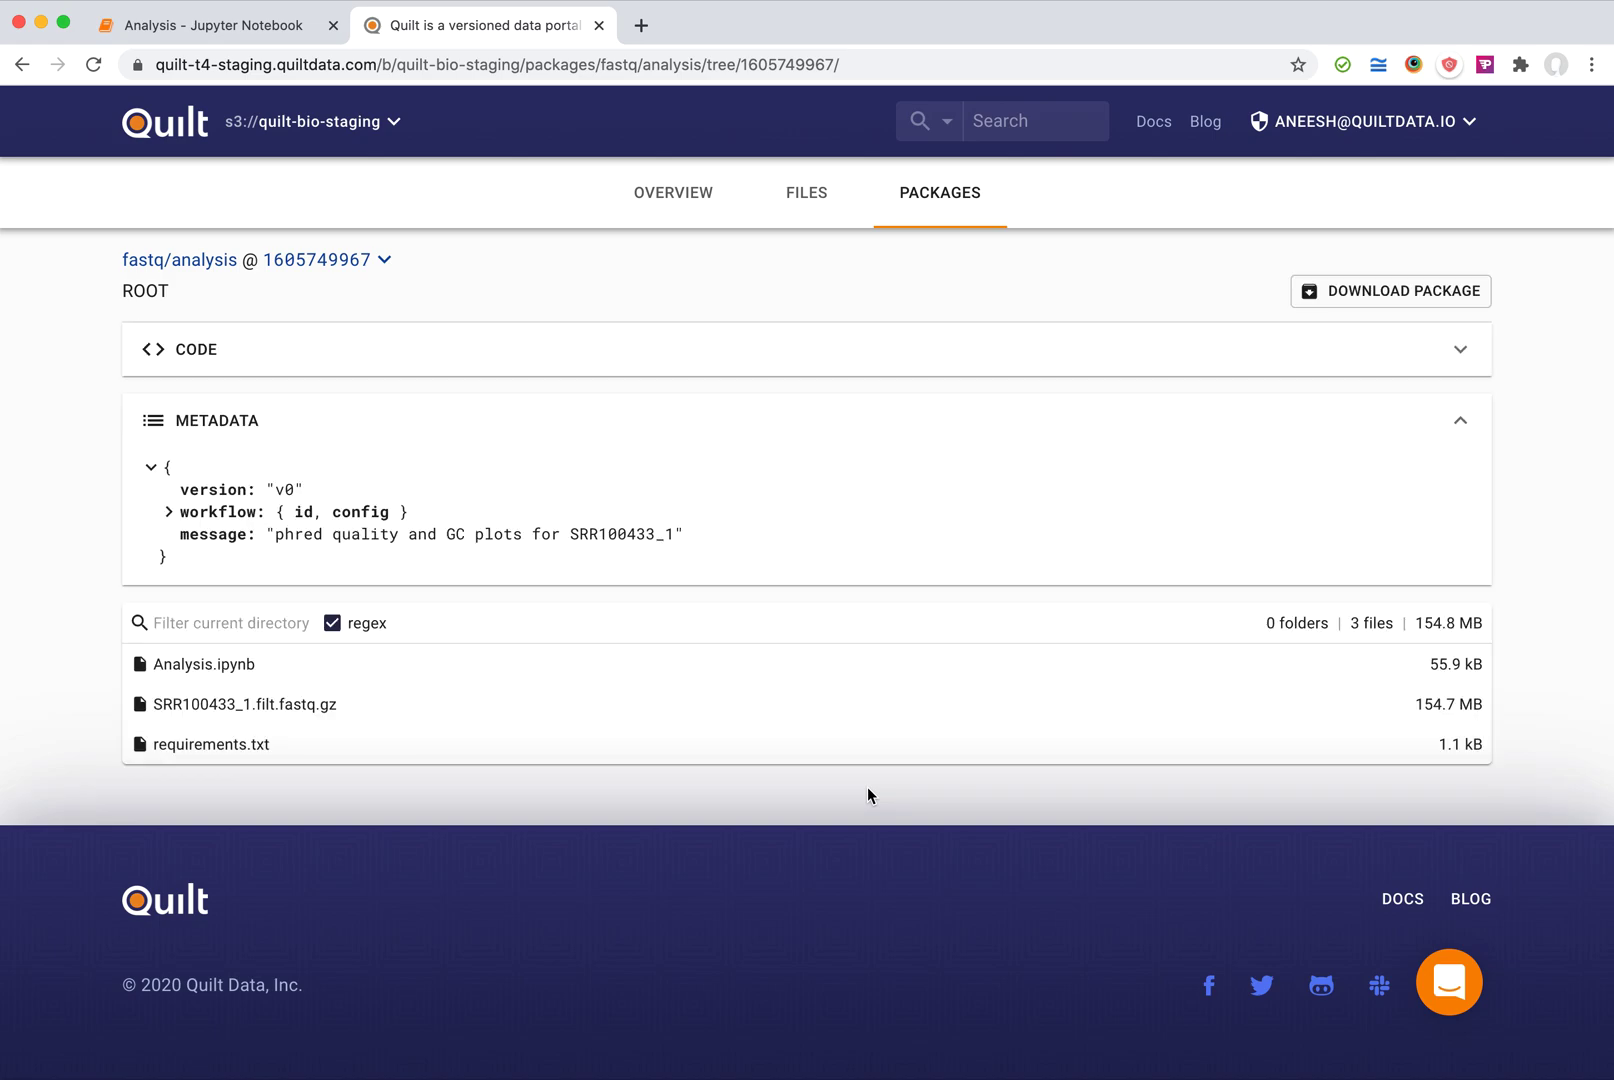
pyautogui.click(384, 260)
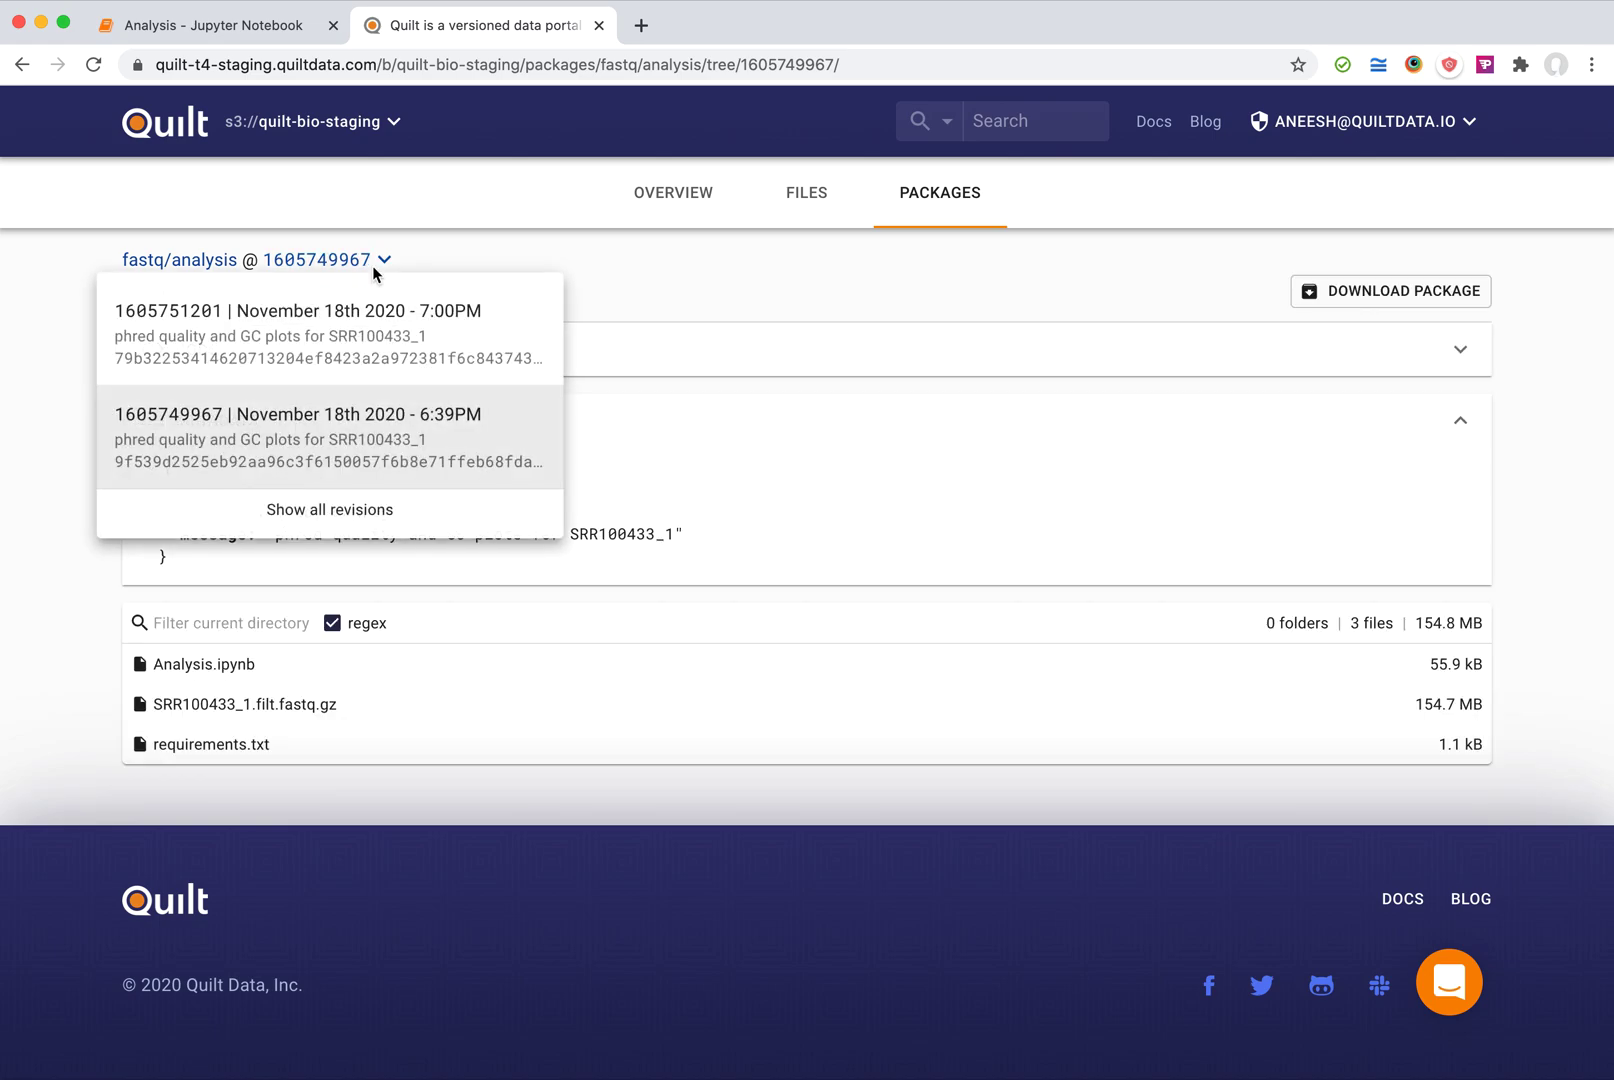
pyautogui.click(328, 334)
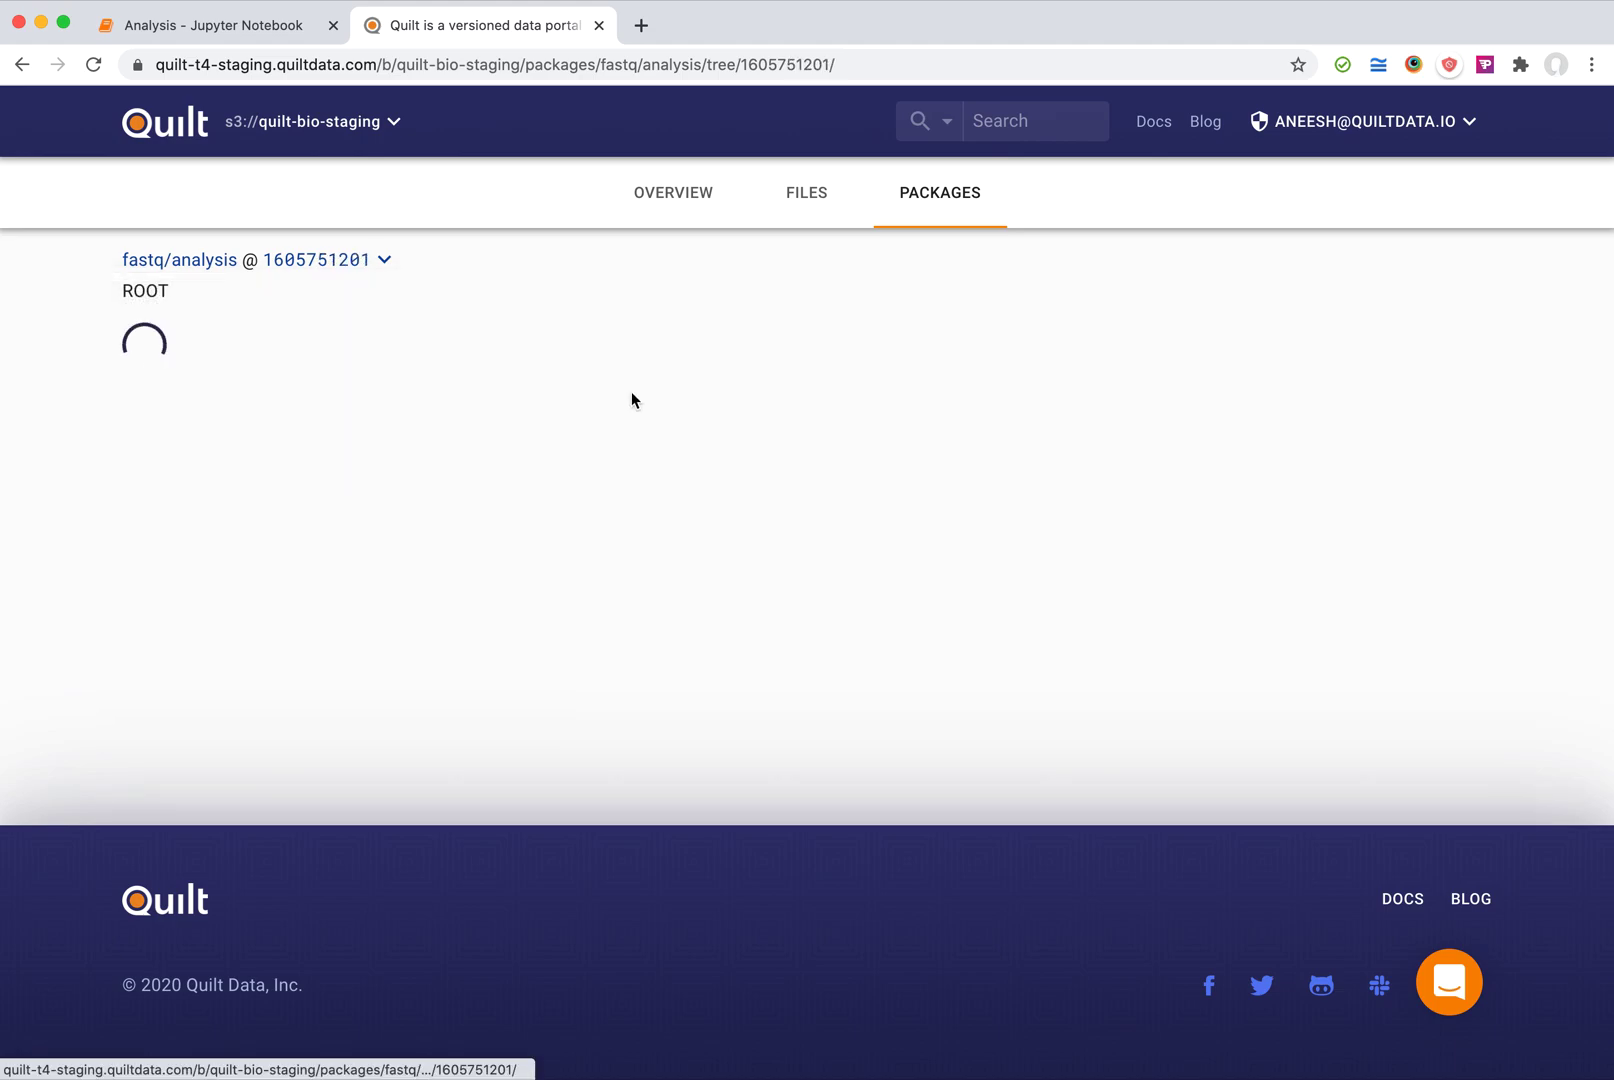